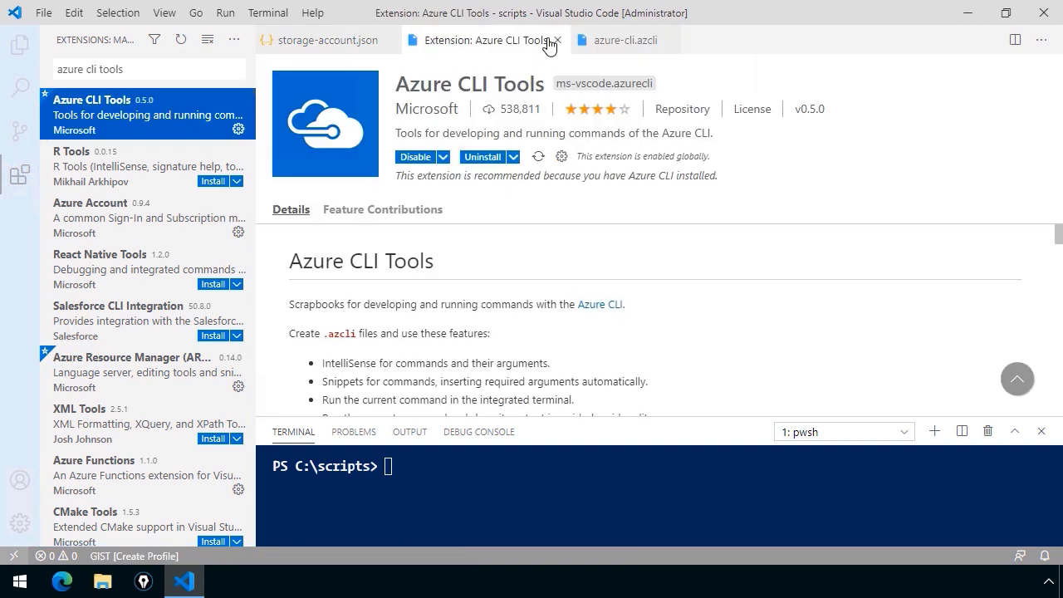
mouse_move(558, 40)
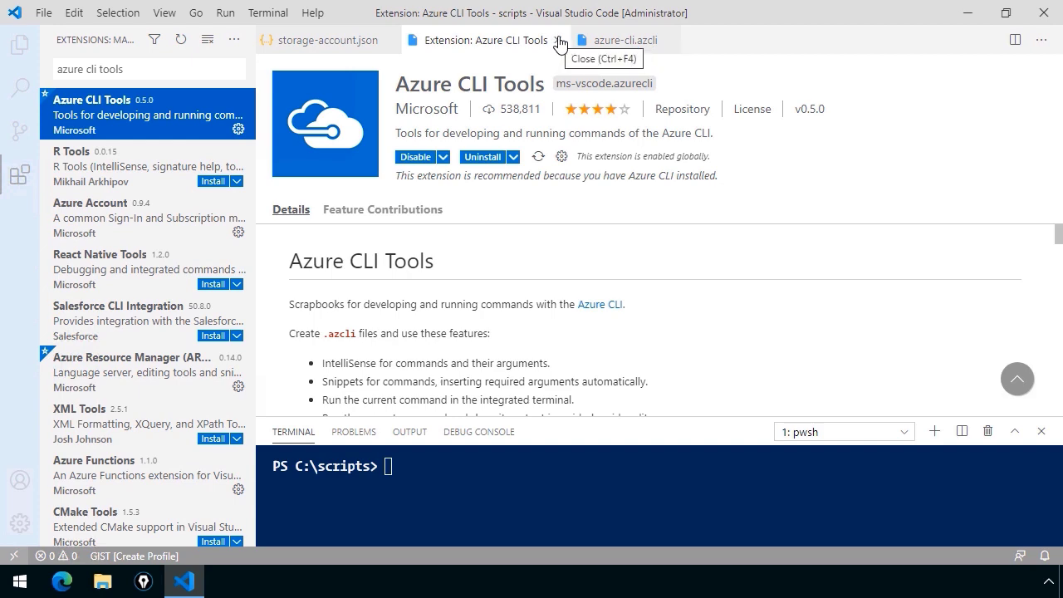
Step: Close the 'Extension: Azure CLI Tools' page, returning to storage-account.json
left_click(560, 39)
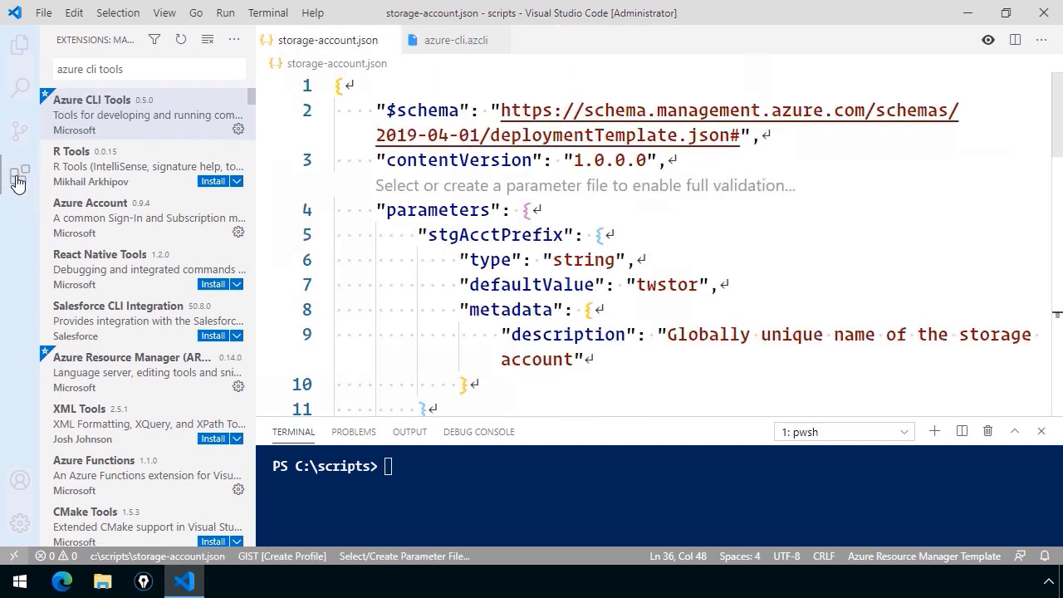
Step: Hide the Extensions sidebar and point out the stgAcctPrefix parameter with its twstor default
left_click(18, 171)
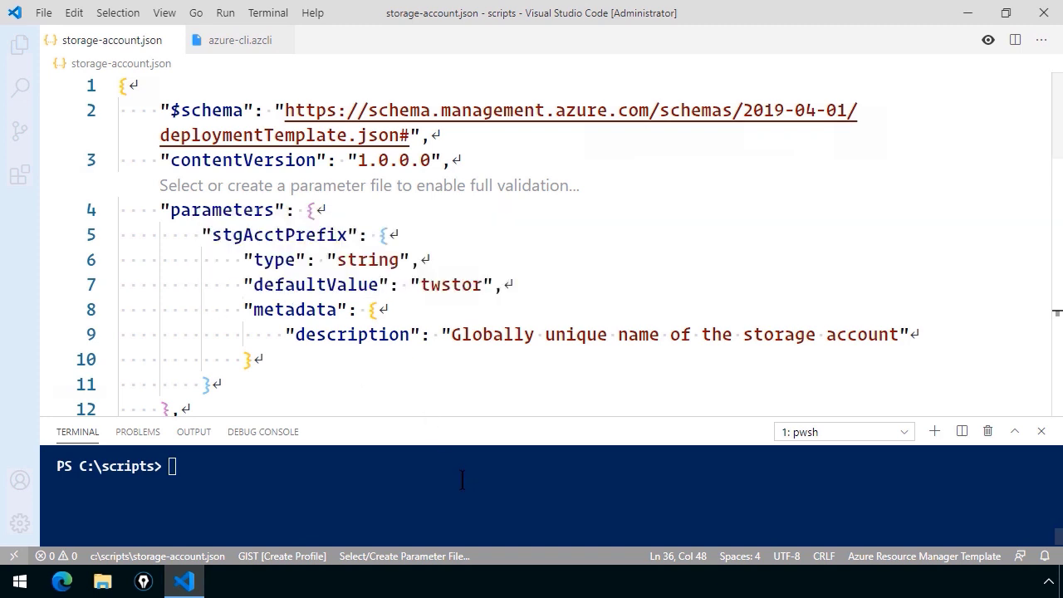
mouse_move(452, 480)
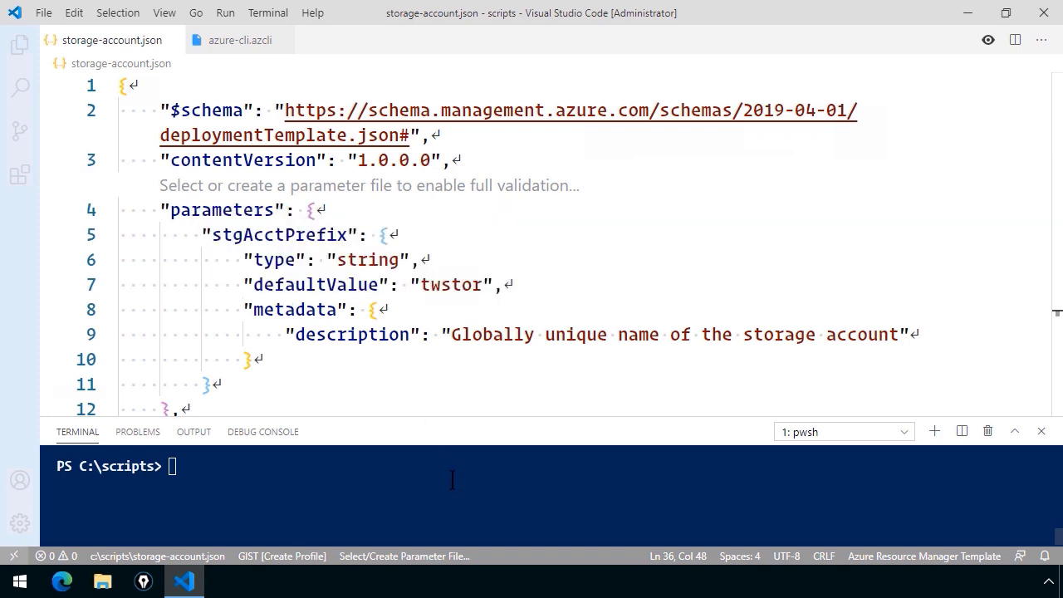
mouse_move(435, 463)
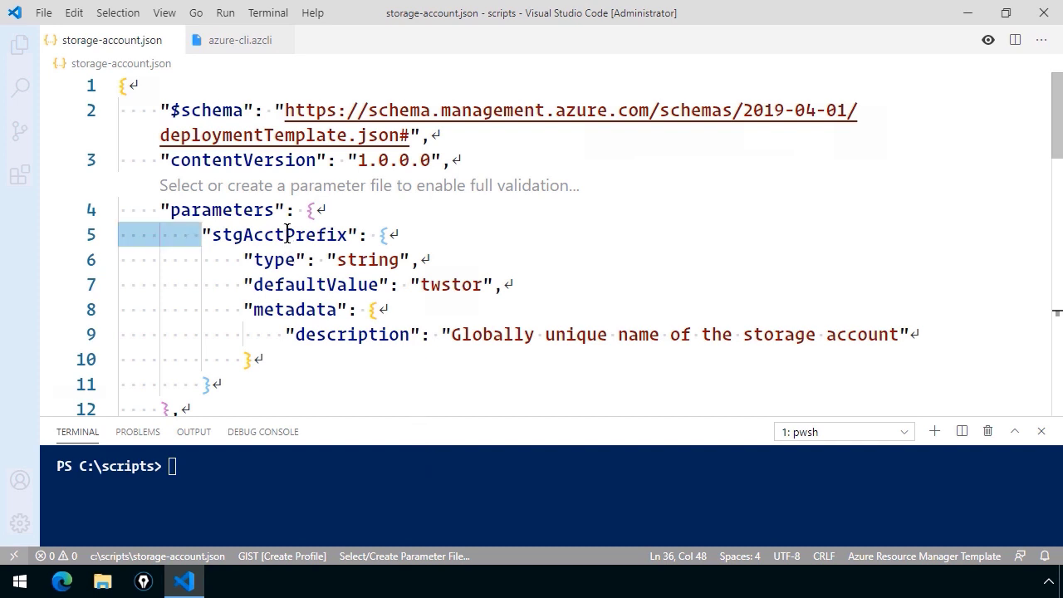
double_click(281, 234)
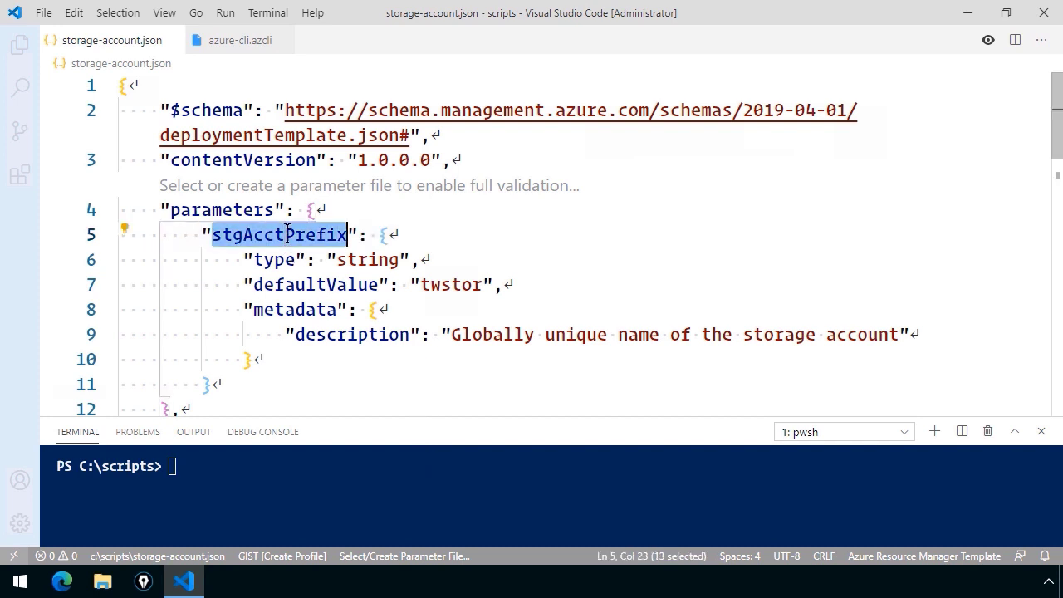
double_click(452, 284)
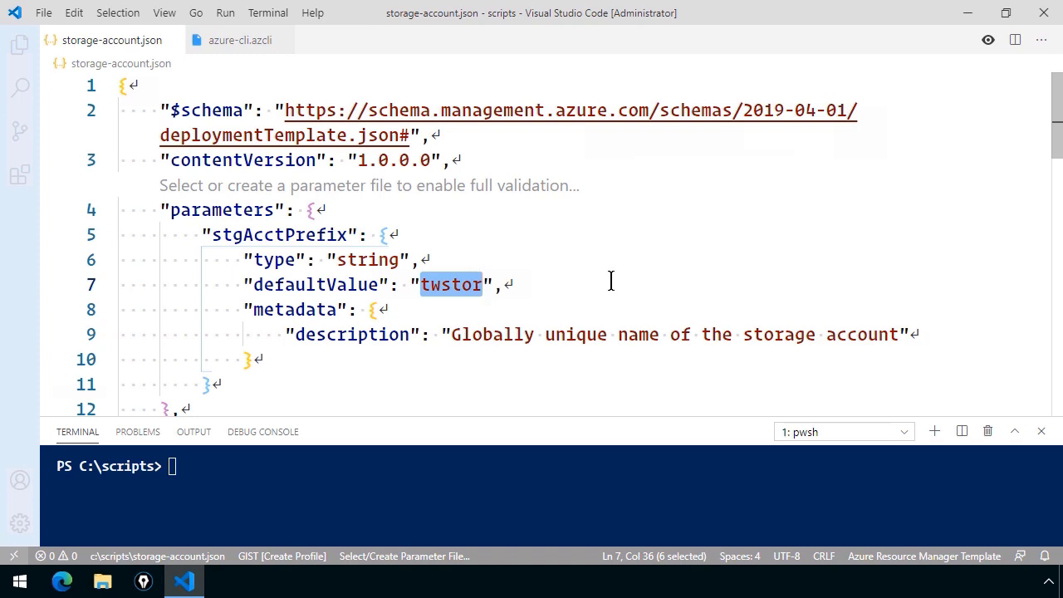
mouse_move(563, 267)
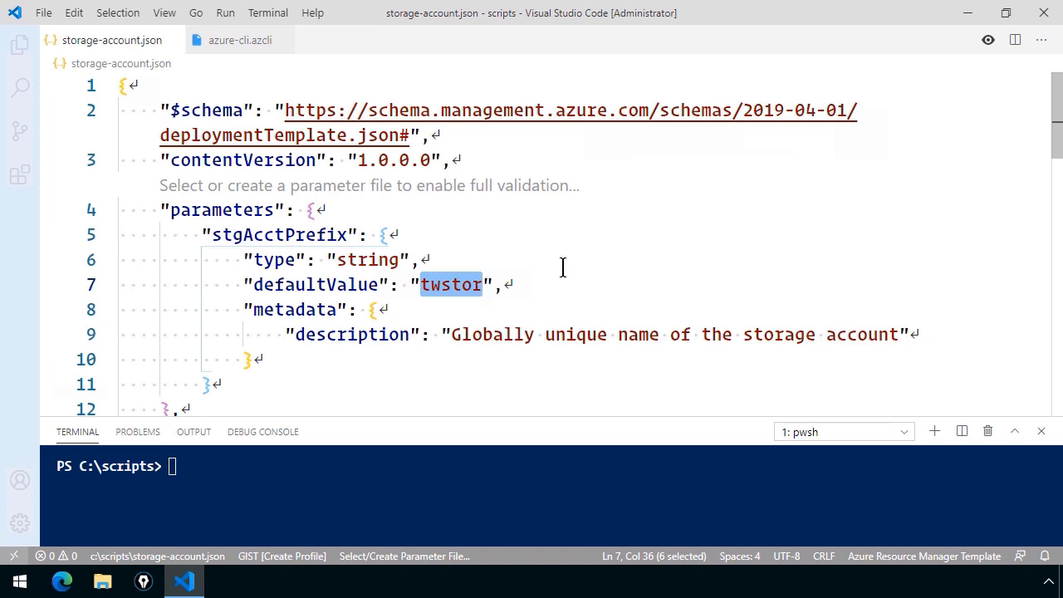
scroll("down", 3)
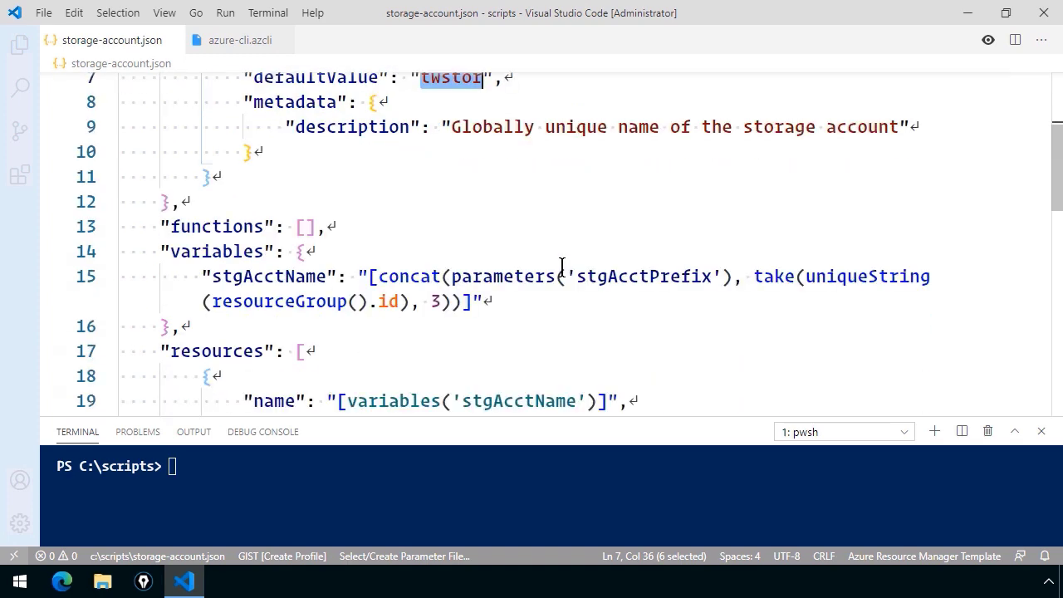
mouse_move(266, 276)
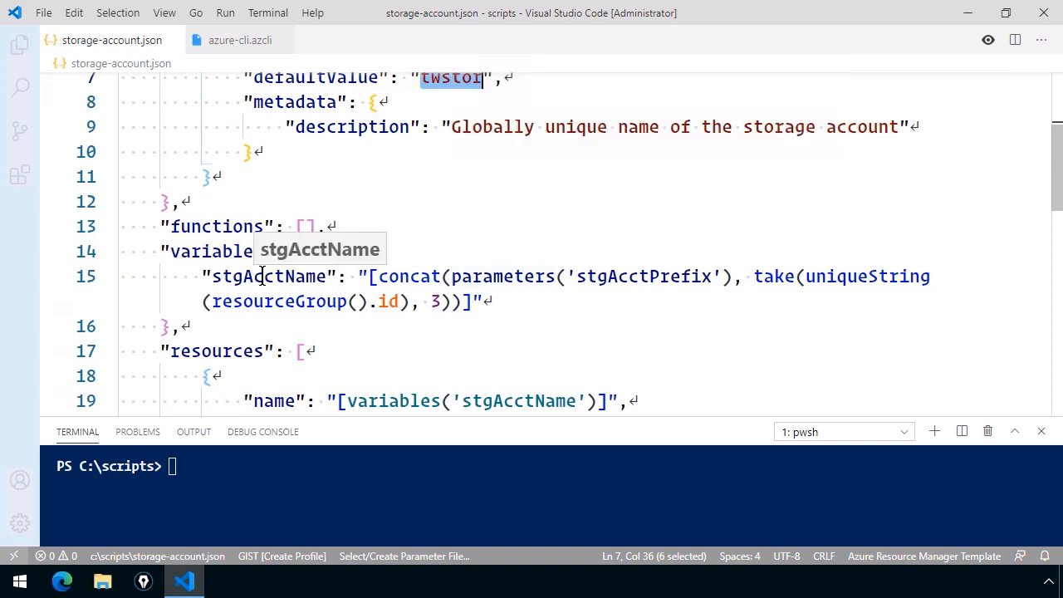
double_click(269, 276)
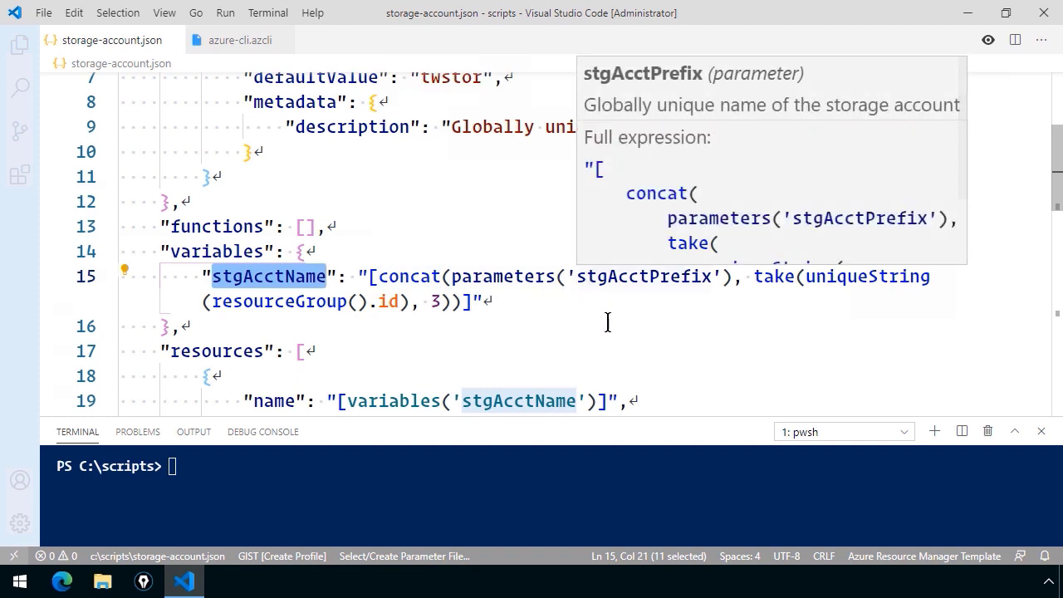
mouse_move(679, 337)
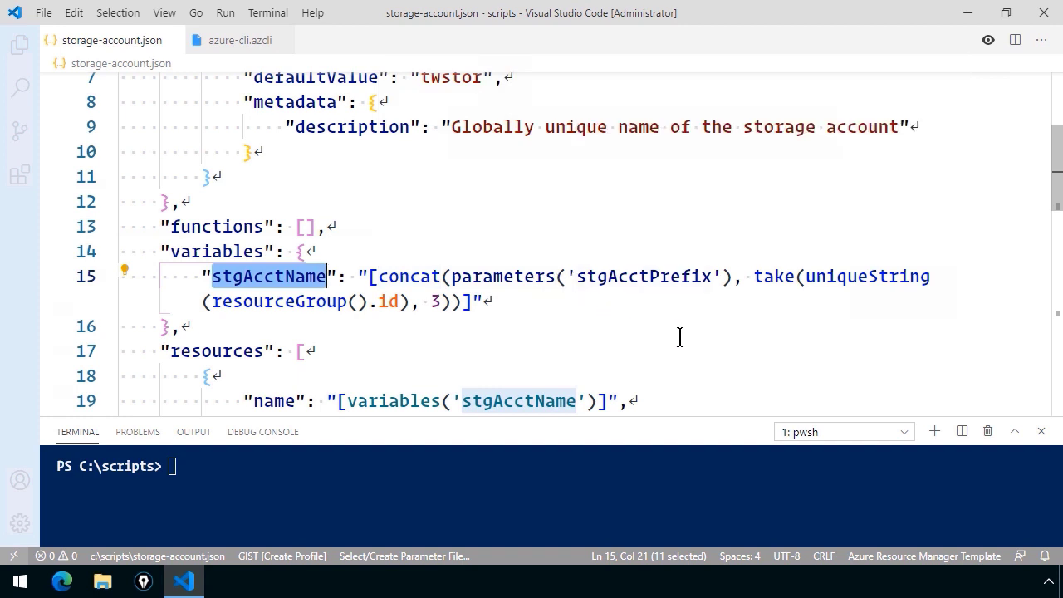
mouse_move(694, 337)
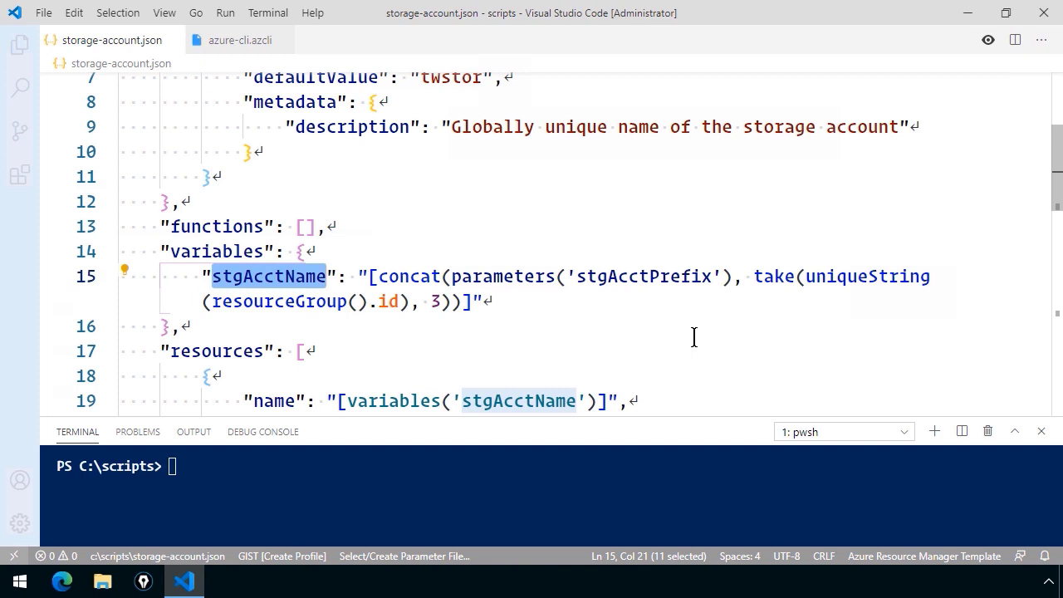
mouse_move(698, 340)
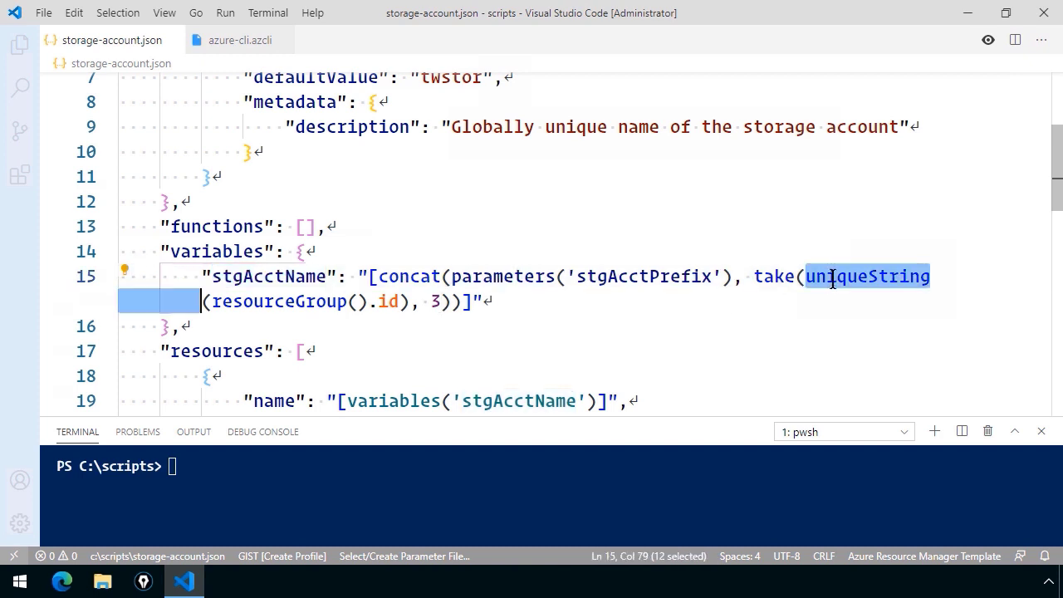
mouse_move(764, 342)
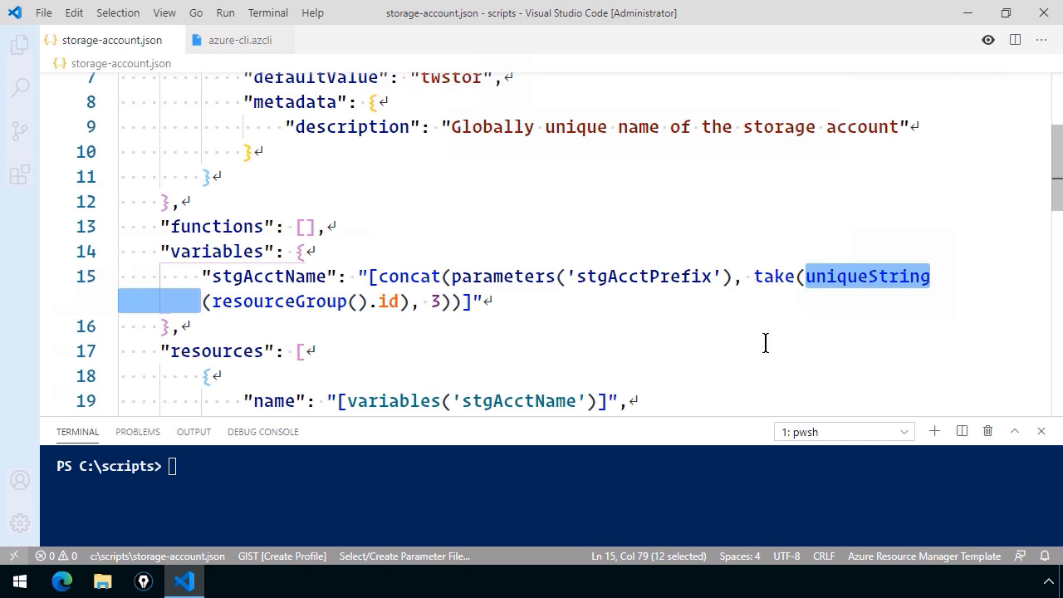
left_click(306, 350)
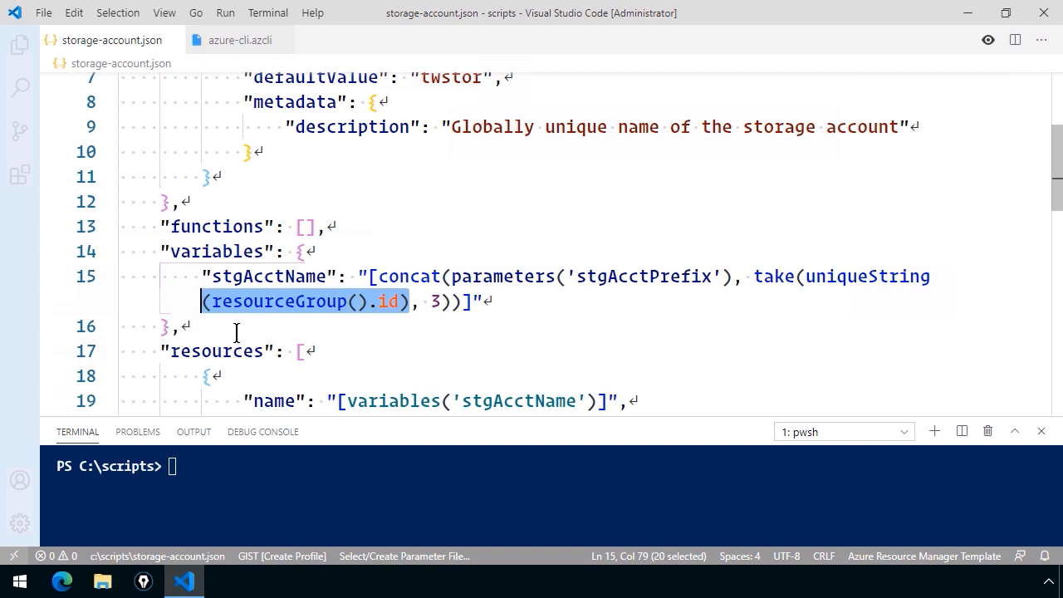
left_click(430, 301)
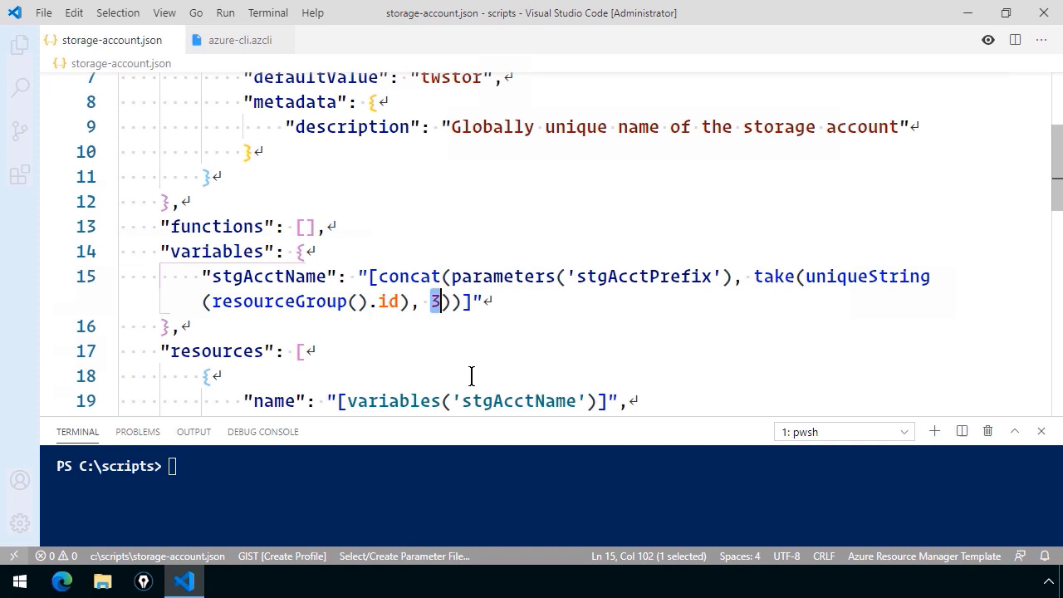
left_click(568, 325)
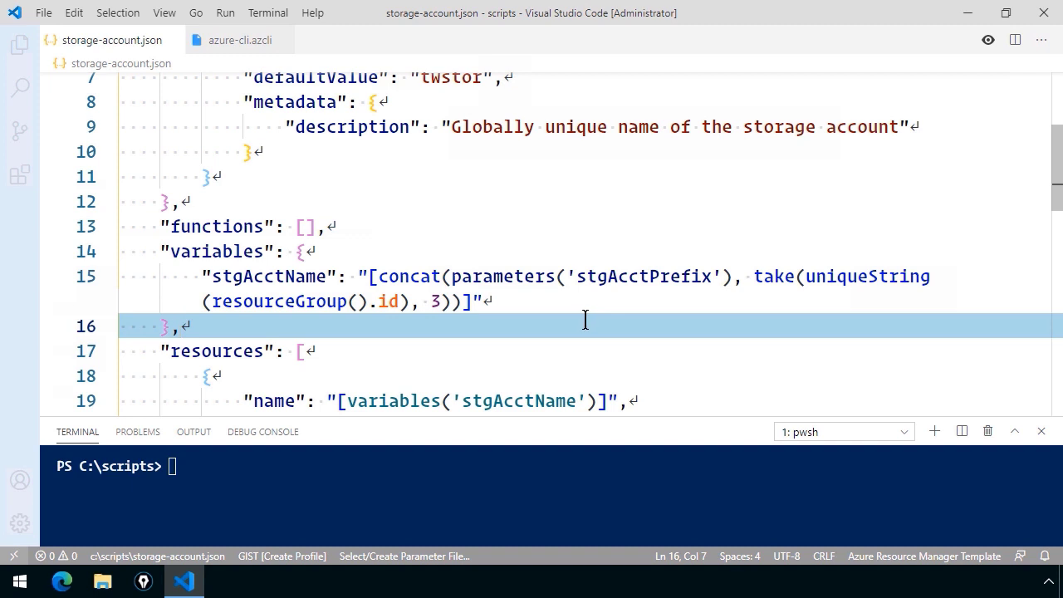
mouse_move(482, 352)
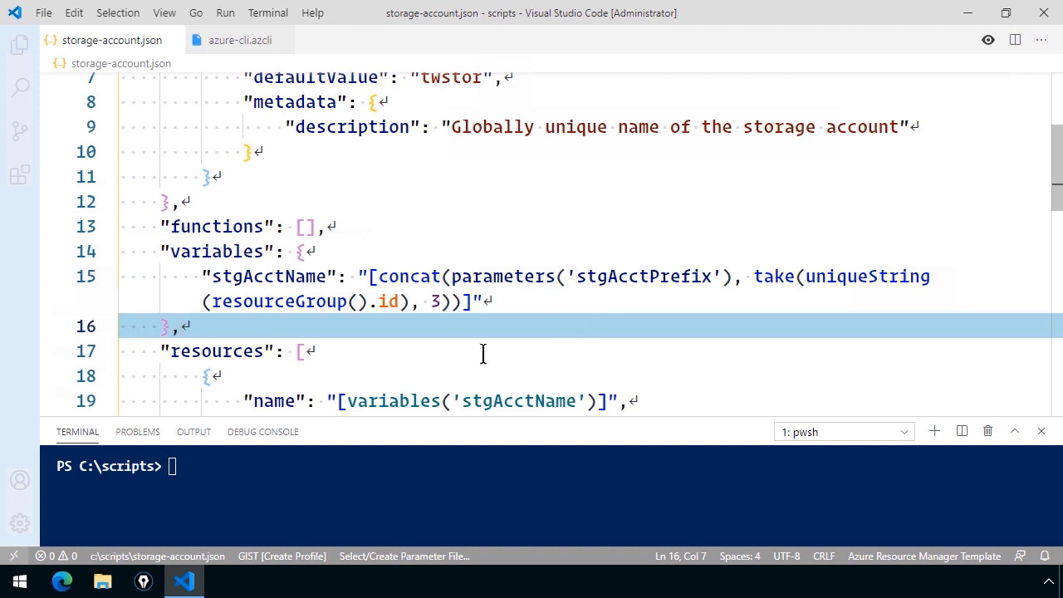
mouse_move(514, 324)
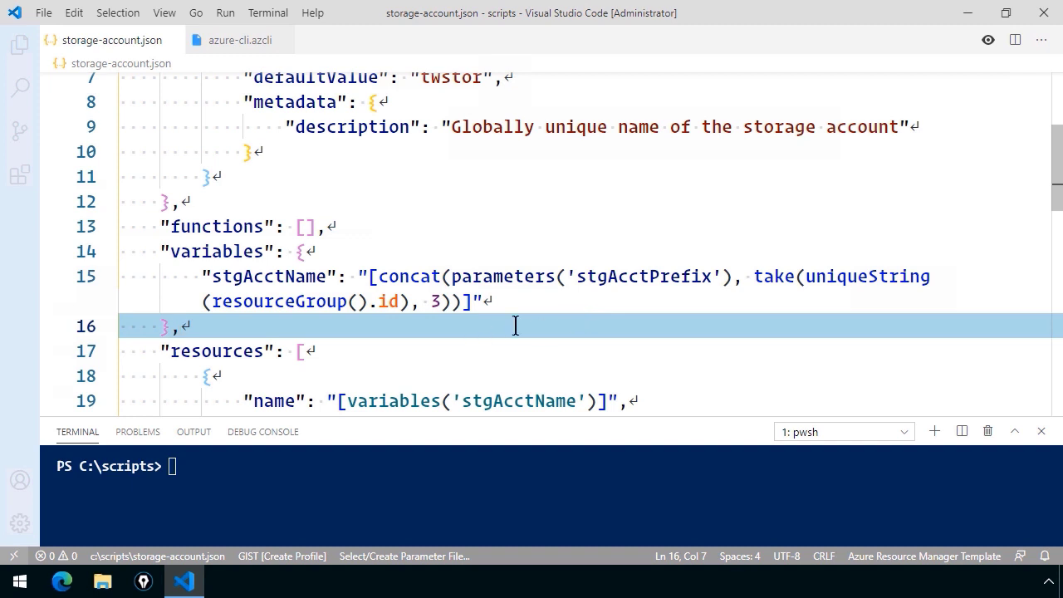
scroll("down", 3)
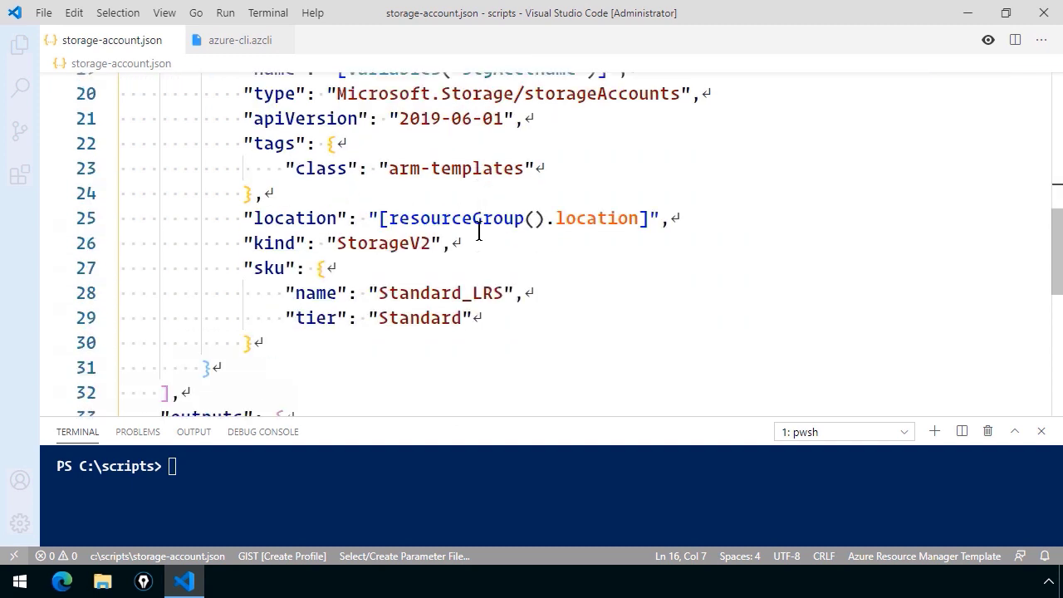
scroll("down", 3)
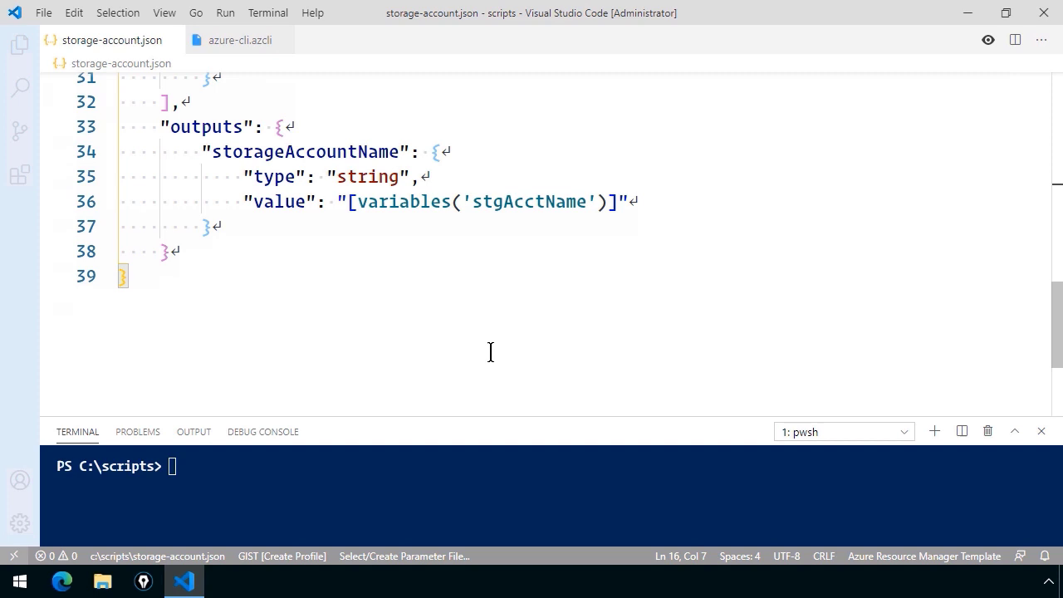
mouse_move(435, 201)
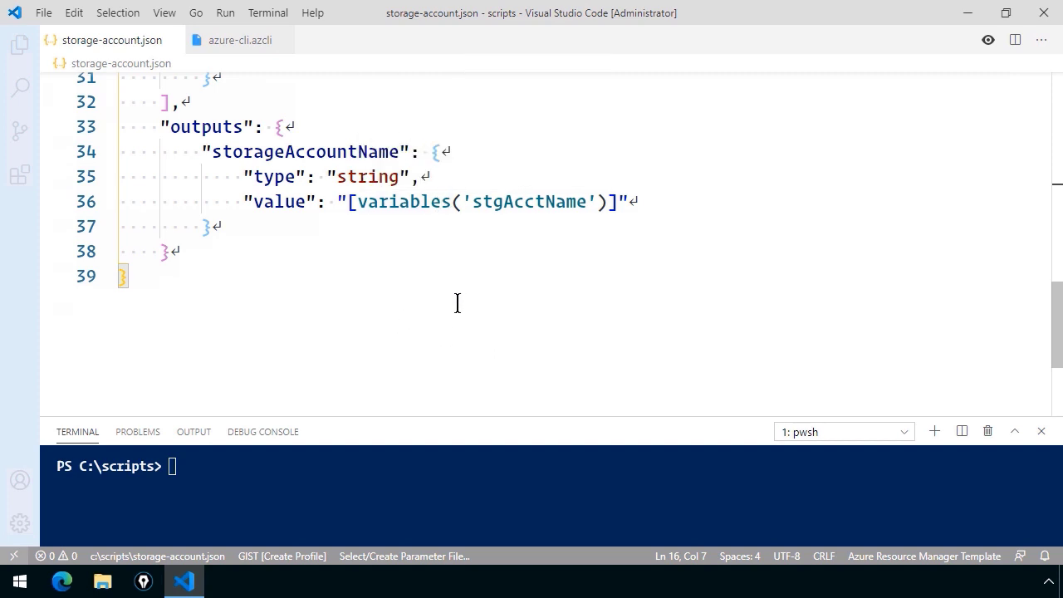
mouse_move(382, 304)
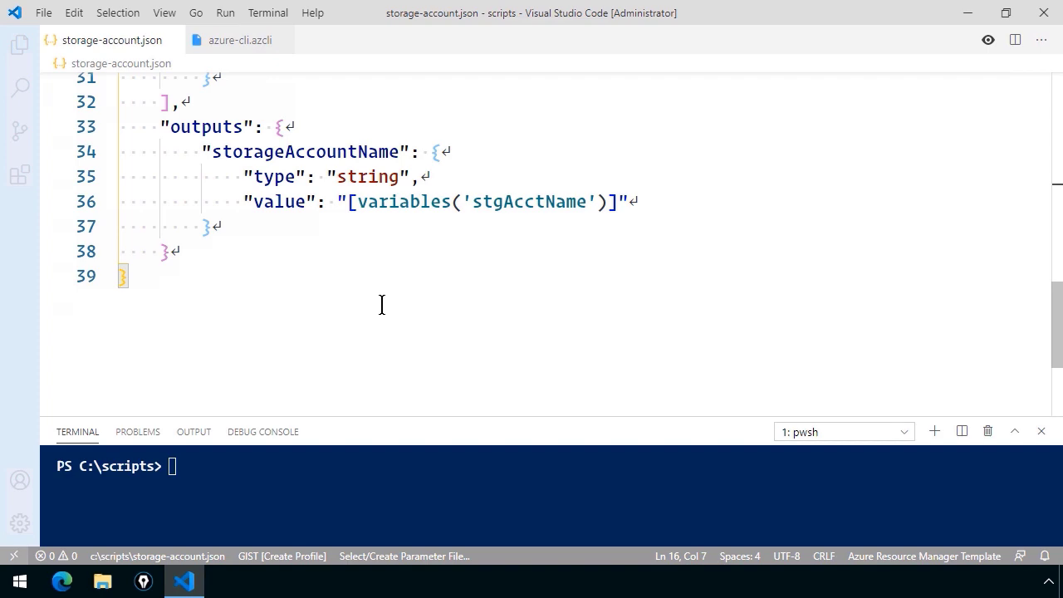
scroll("up", 3)
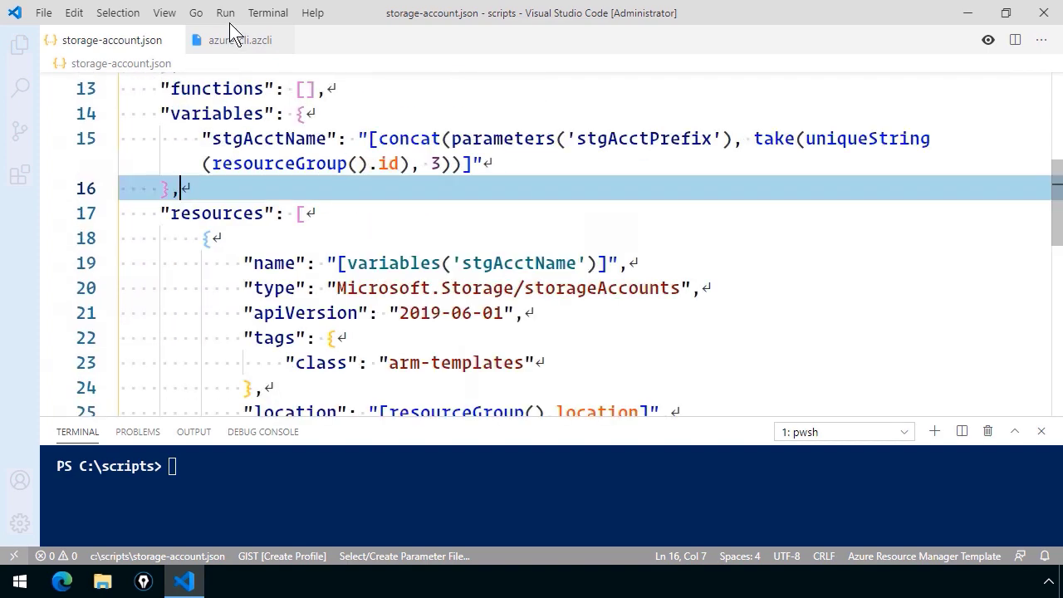
Step: Run the az login line from azure-cli.azcli in the terminal
left_click(239, 40)
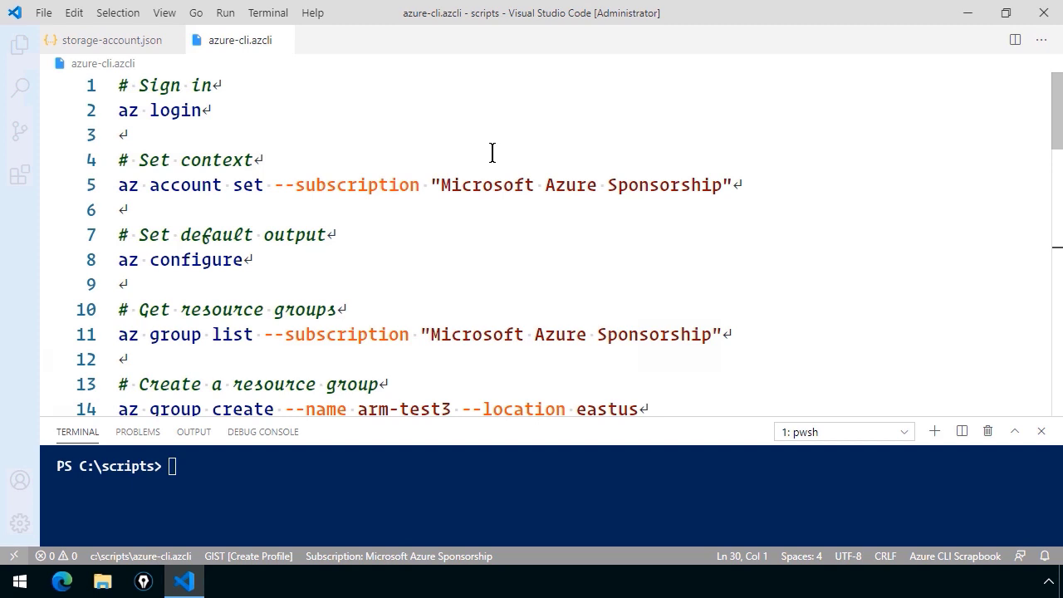
mouse_move(338, 110)
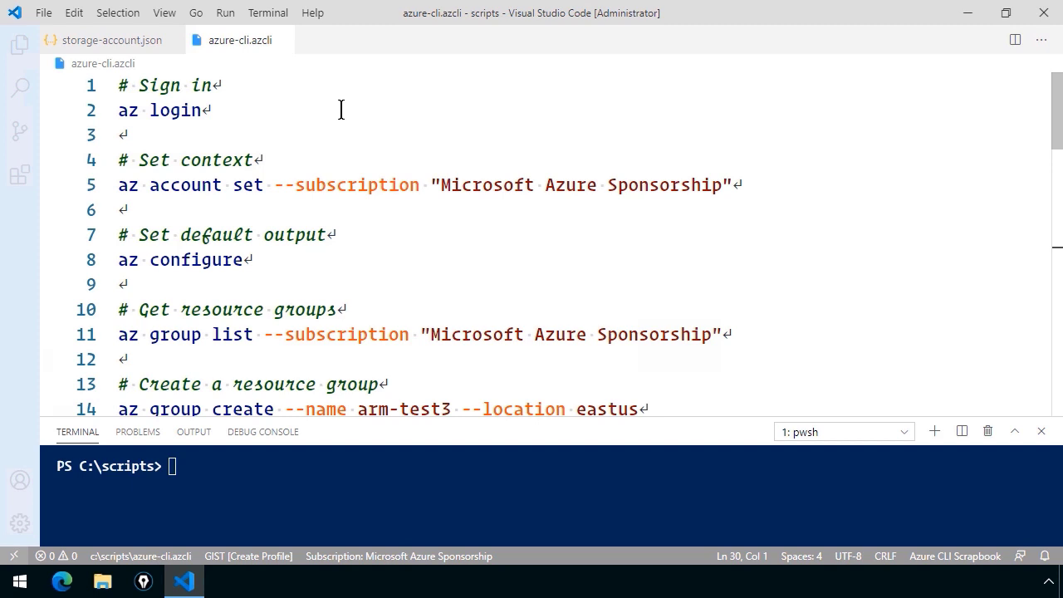
mouse_move(241, 40)
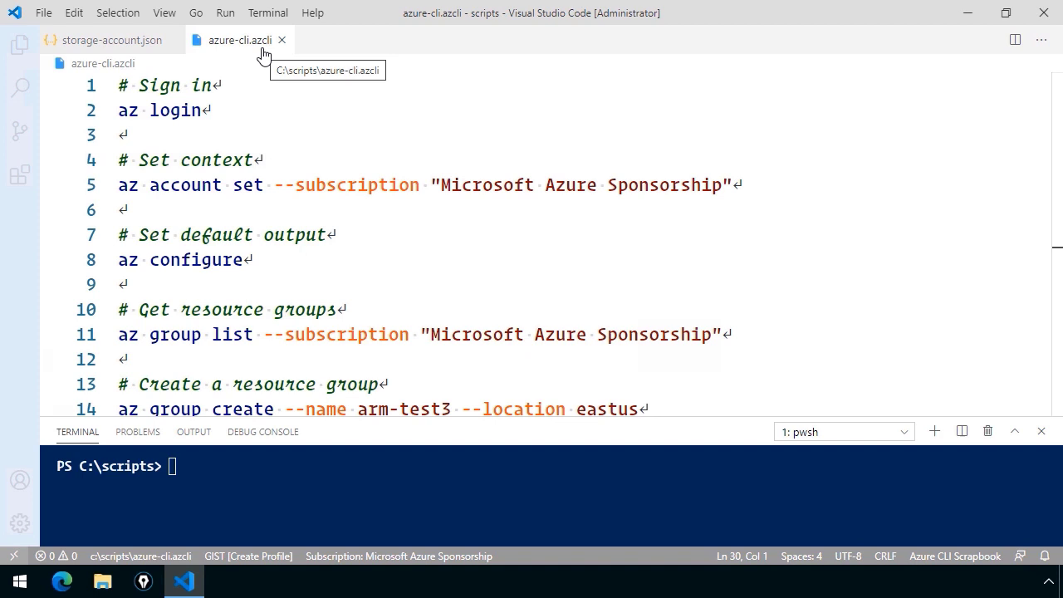
mouse_move(272, 43)
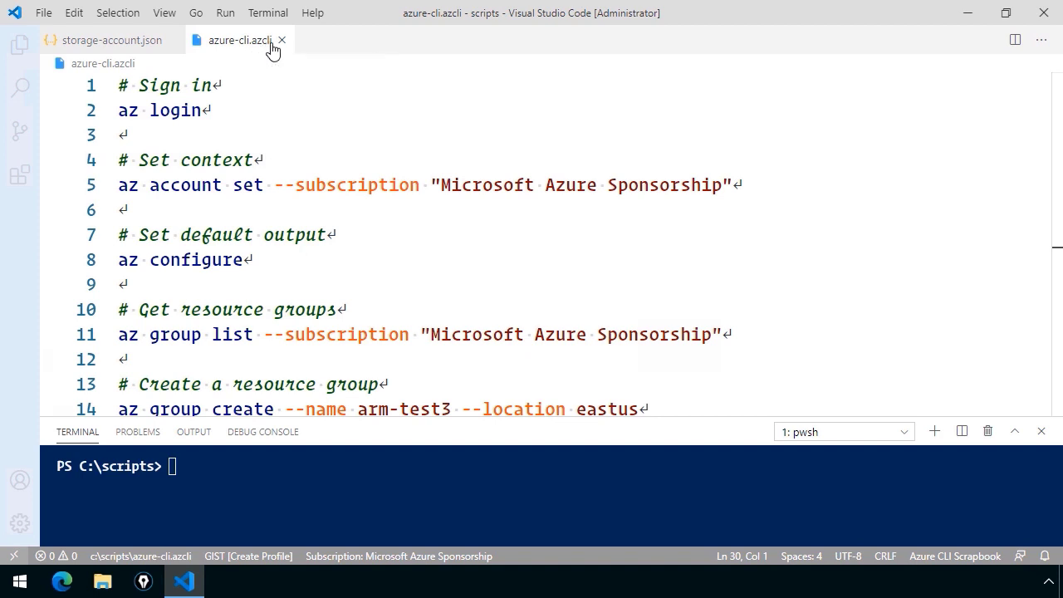
mouse_move(955, 554)
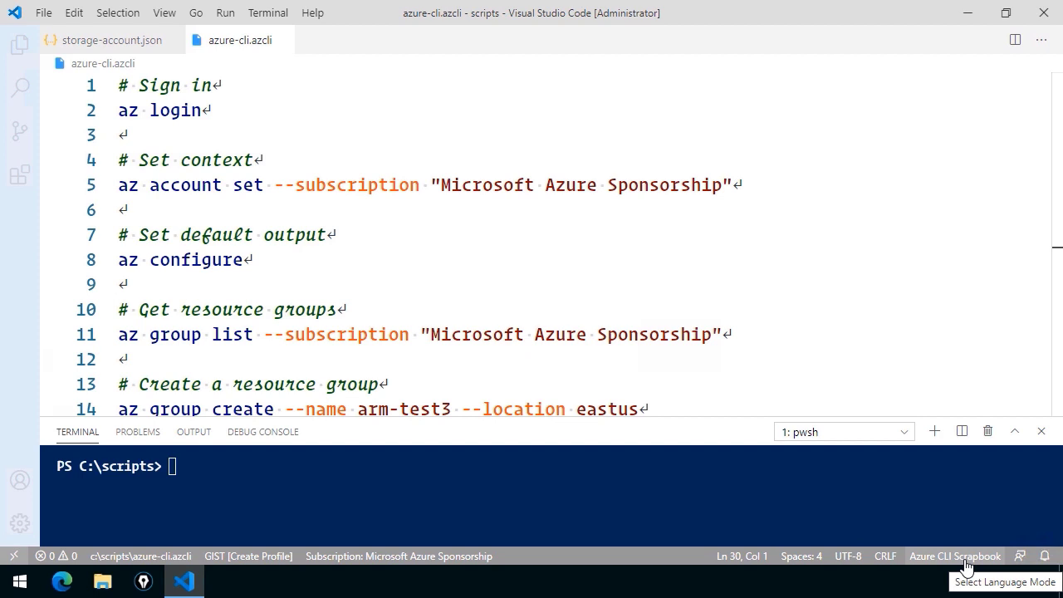
mouse_move(174, 110)
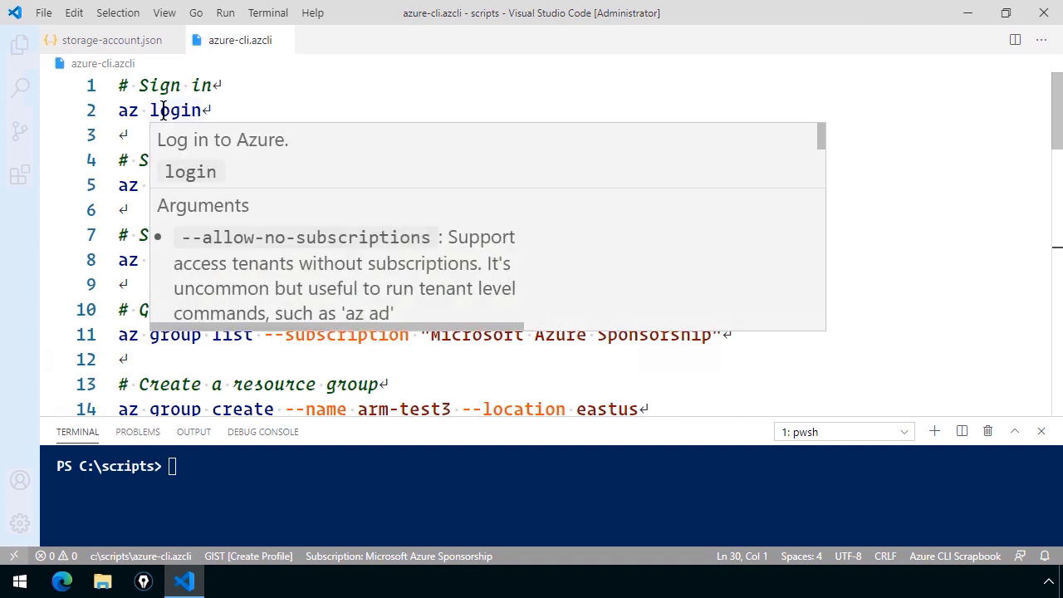
right_click(166, 110)
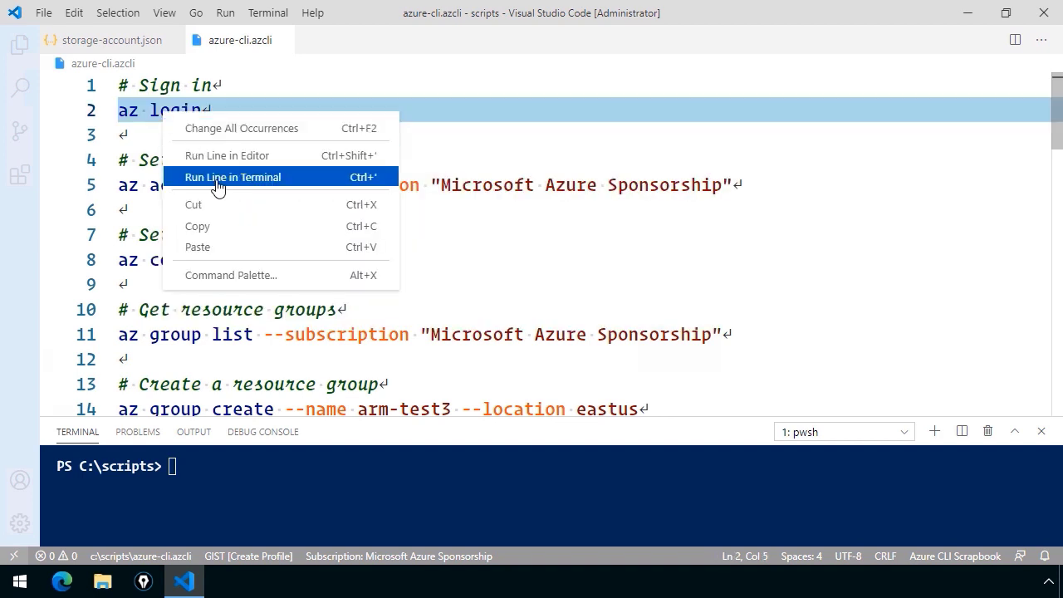
left_click(232, 176)
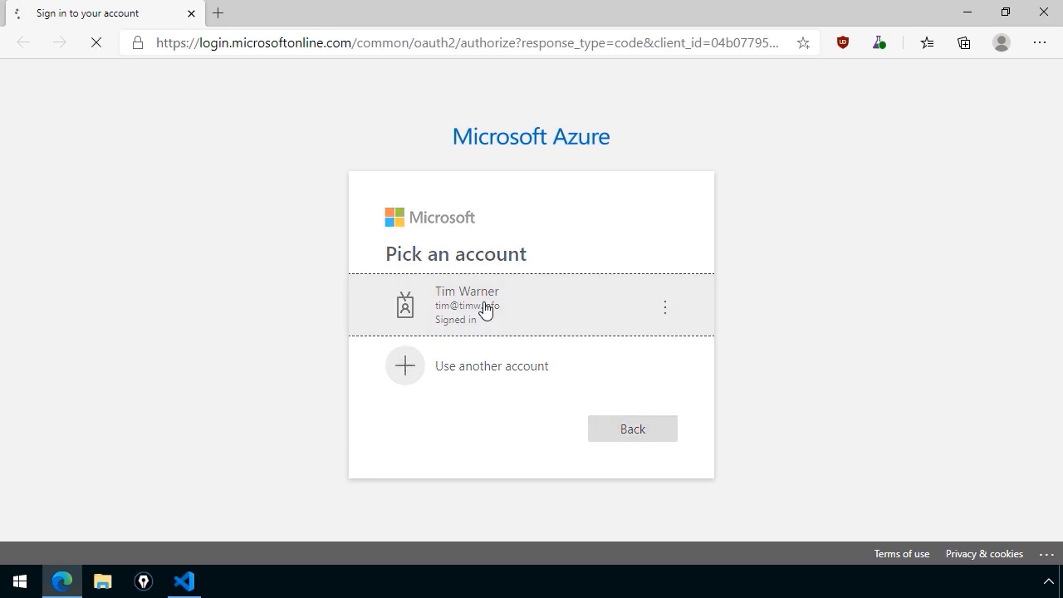
Step: Pick the already signed-in account in Edge and hide the browser after login succeeds
left_click(531, 306)
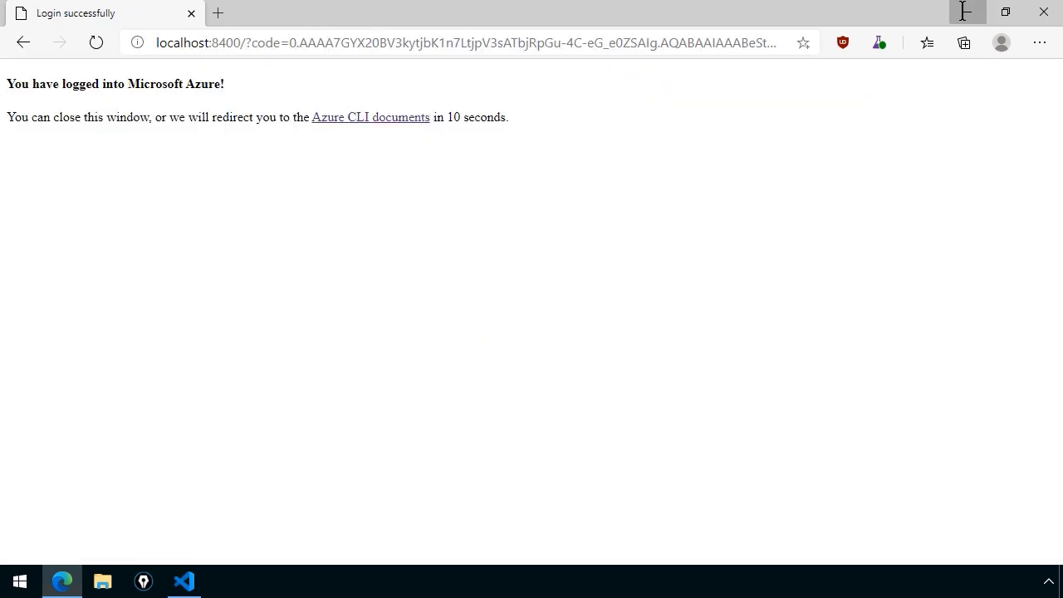
left_click(182, 581)
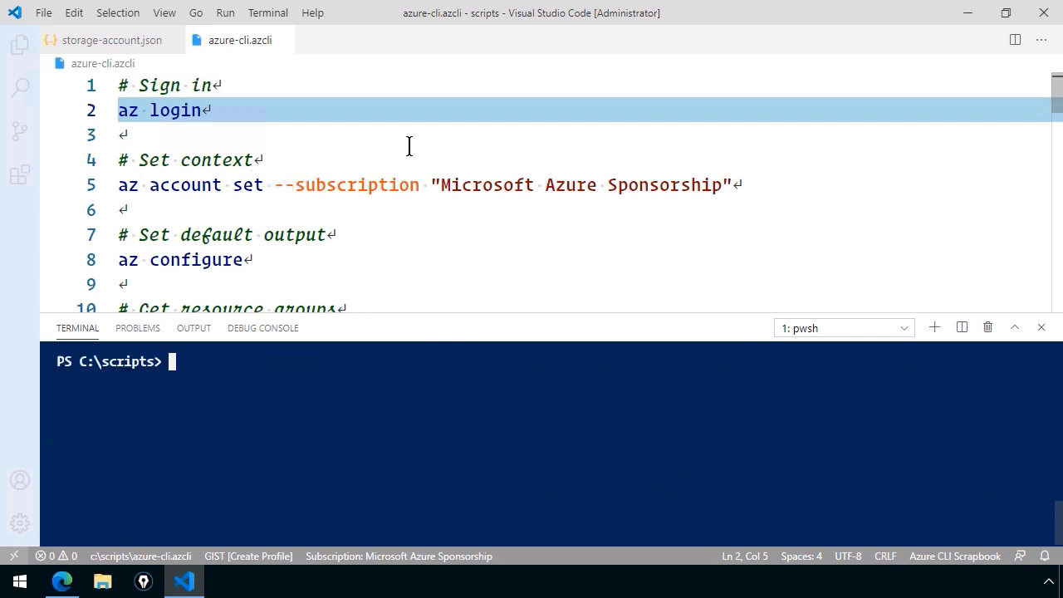
mouse_move(564, 289)
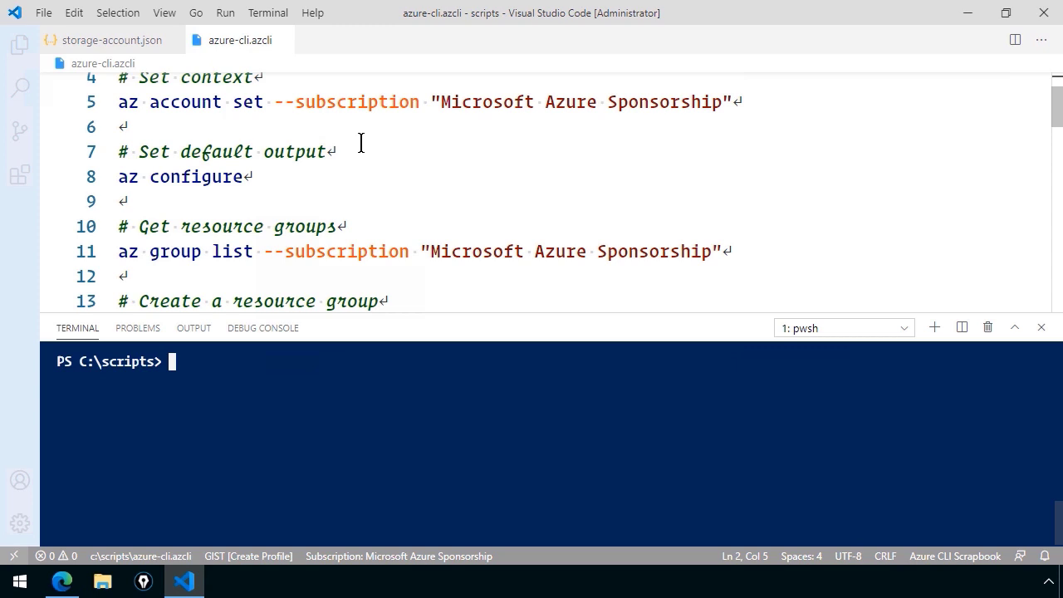
Step: Scroll the scrapbook to the az group list line and bring up its line actions
scroll("down", 3)
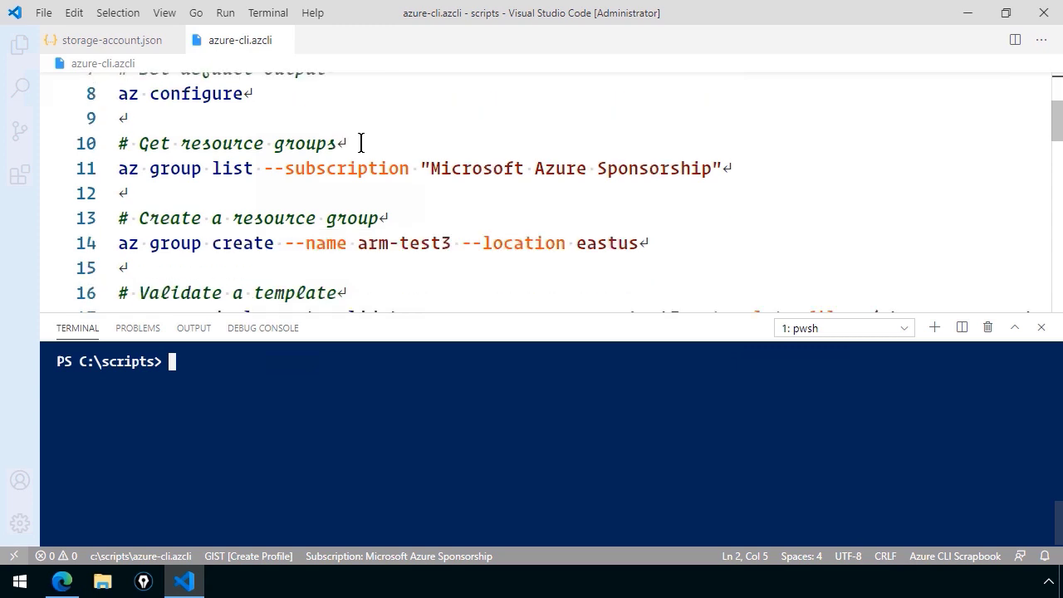
mouse_move(163, 168)
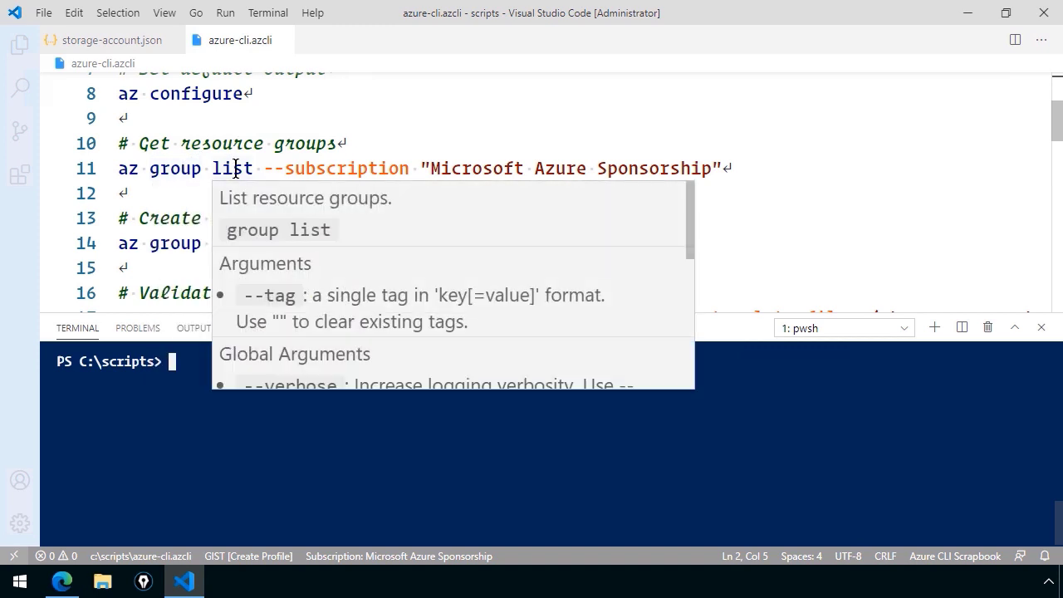
right_click(232, 167)
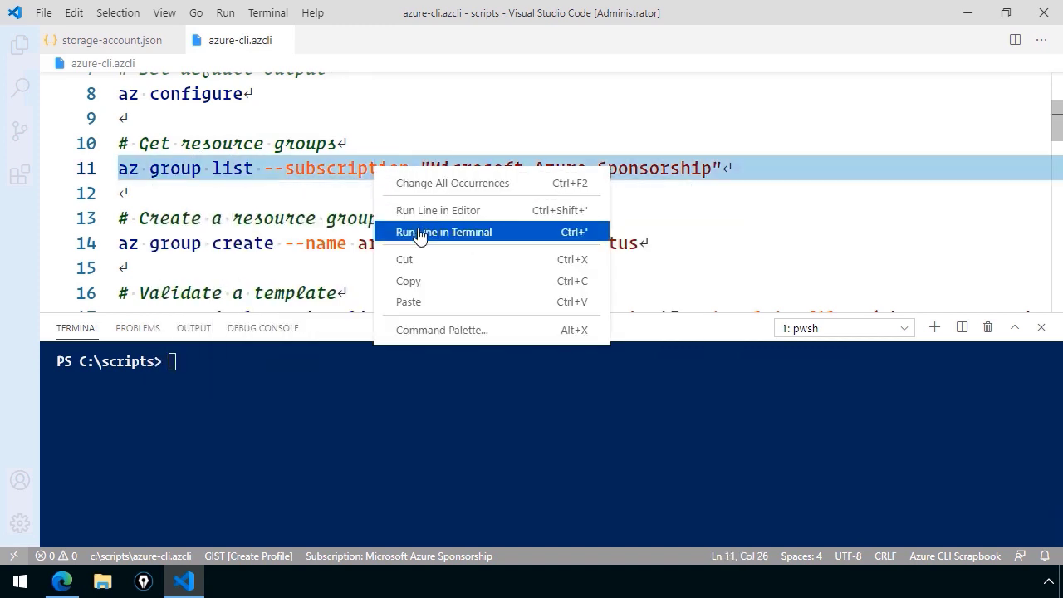
Step: Run az group list in the terminal, listing three Succeeded resource groups
left_click(443, 232)
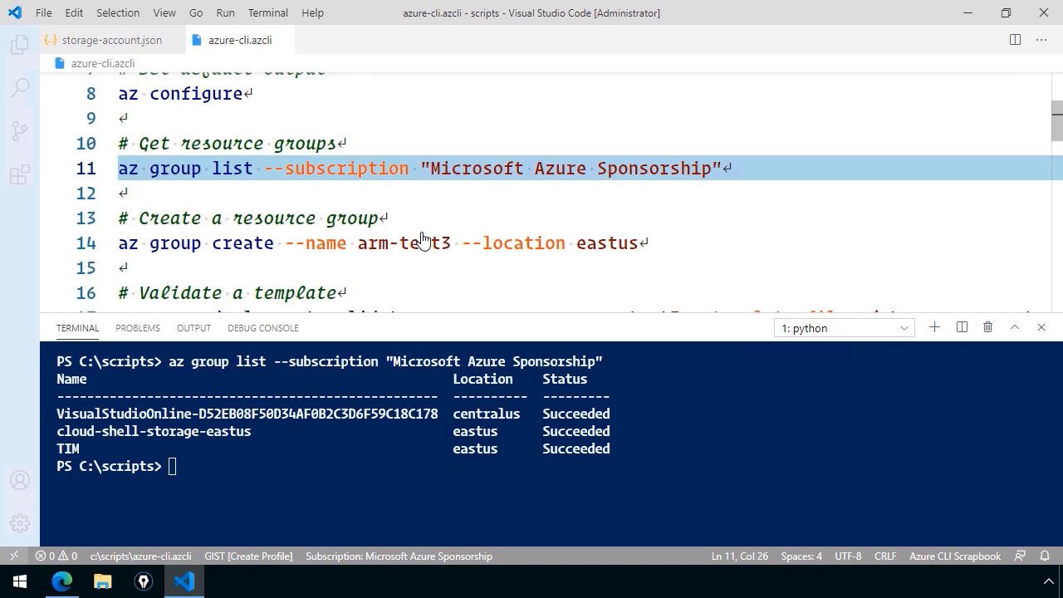
scroll("down", 3)
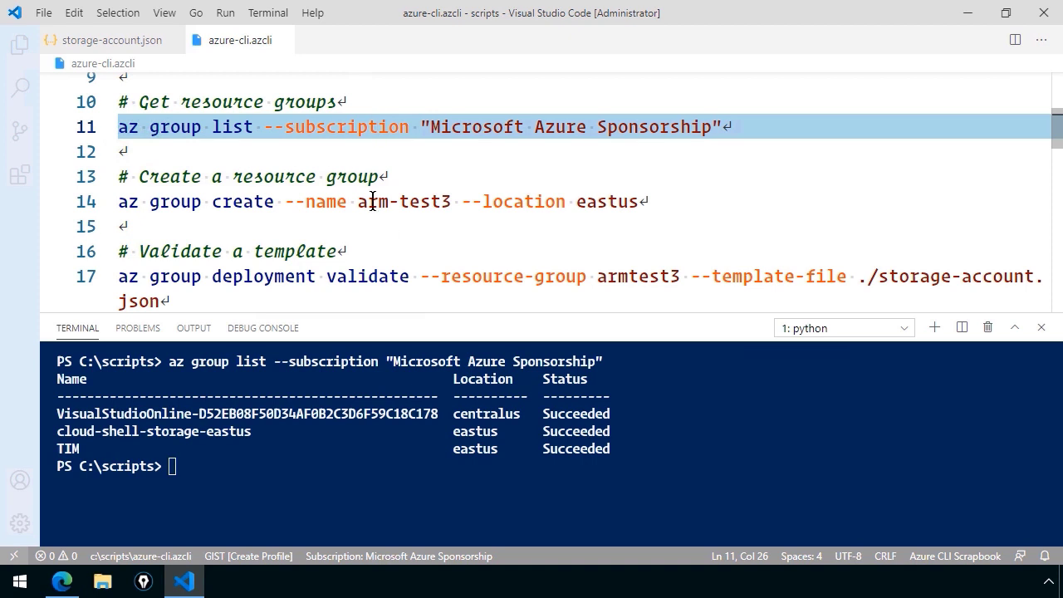
Step: Start typing 'az g' on the blank line below the az group create command
left_click(129, 225)
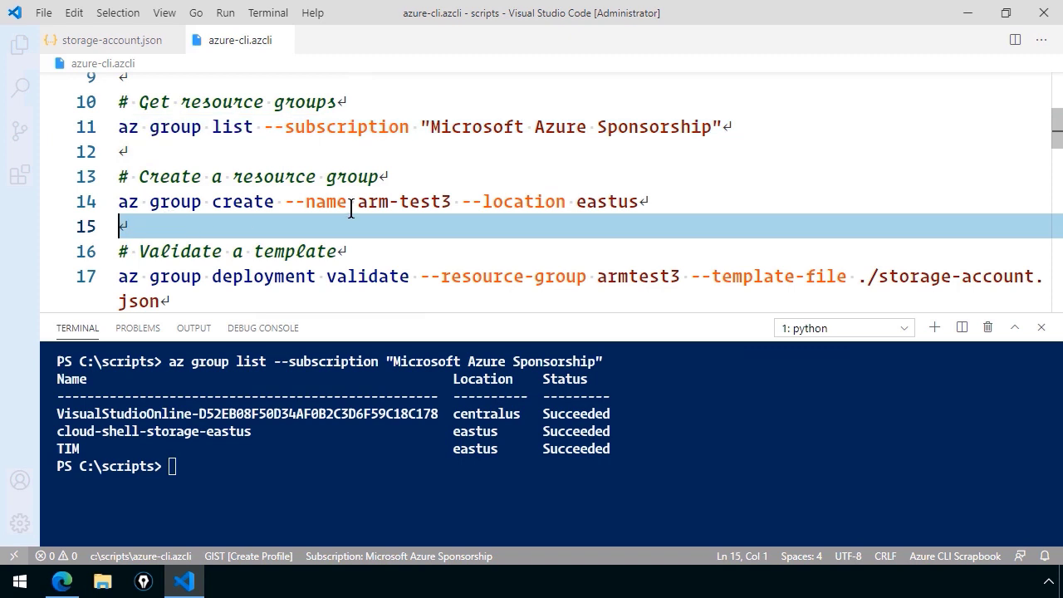
type("az g")
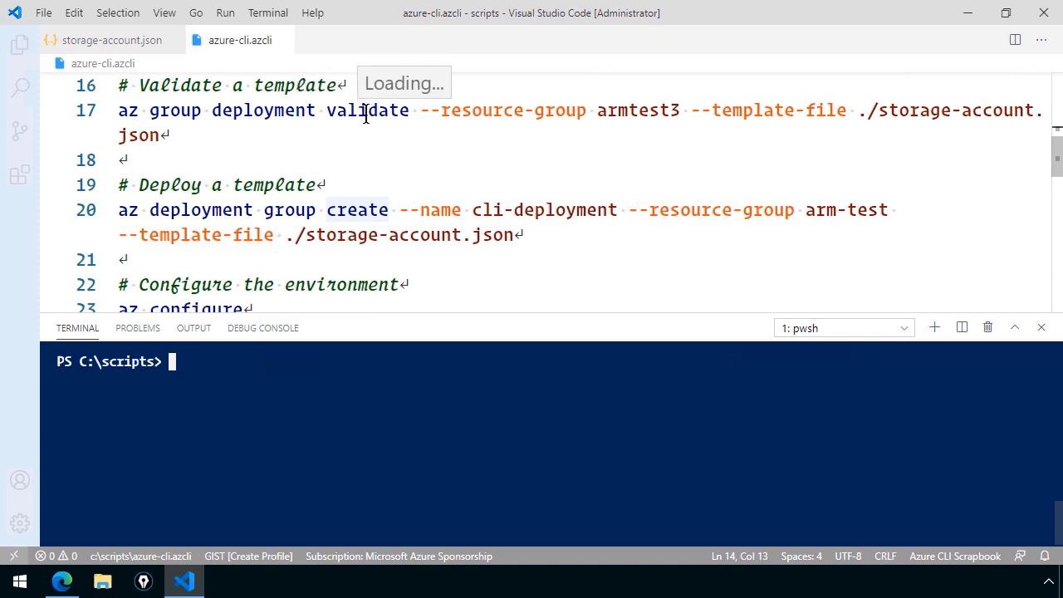
Step: Run the template validate command against resource group arm-test3, returning Succeeded
scroll("up", 3)
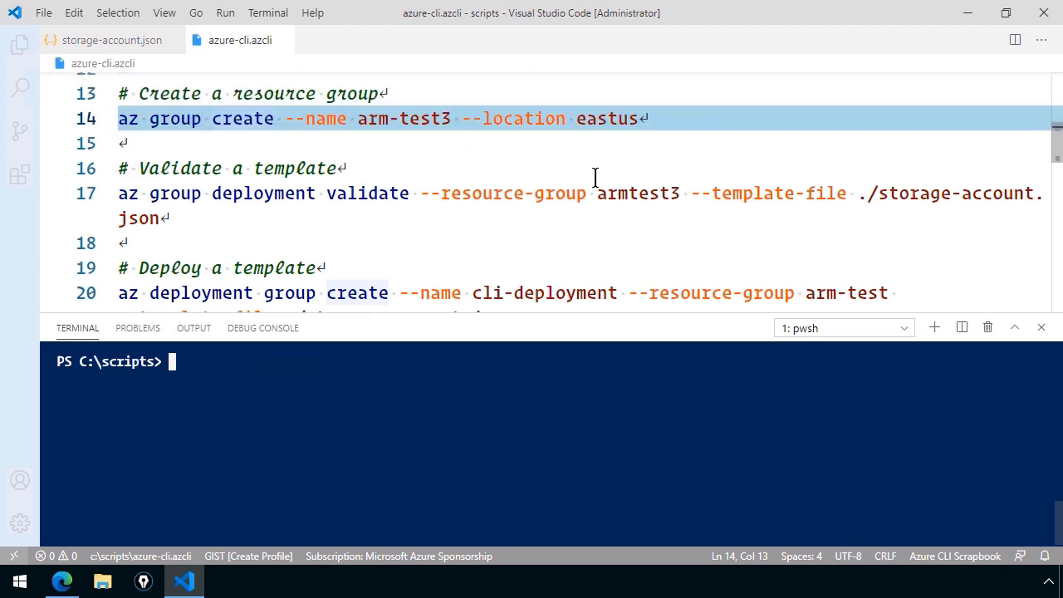
mouse_move(627, 190)
type("-")
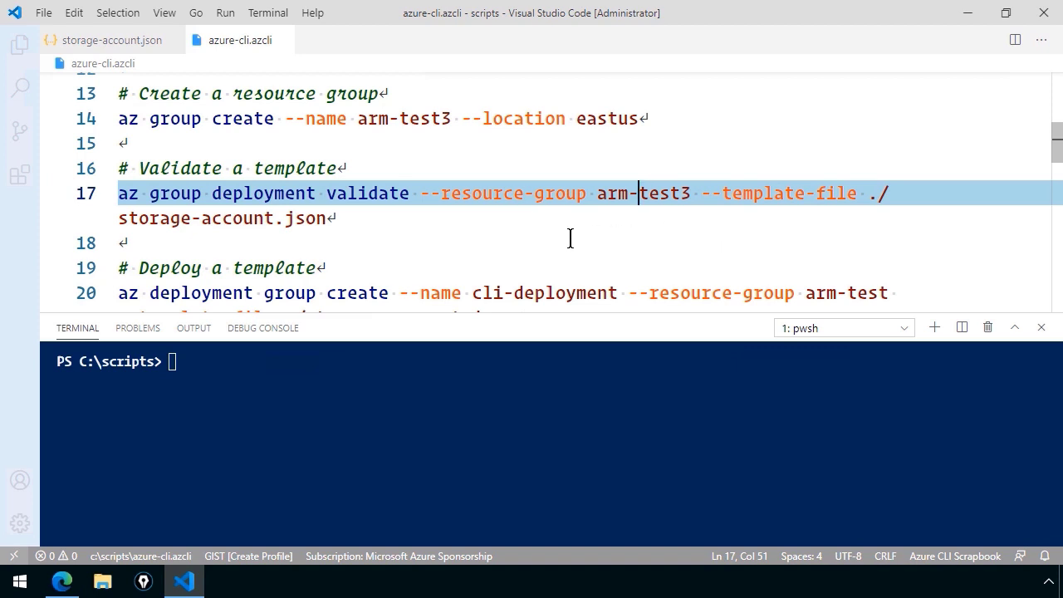
mouse_move(322, 232)
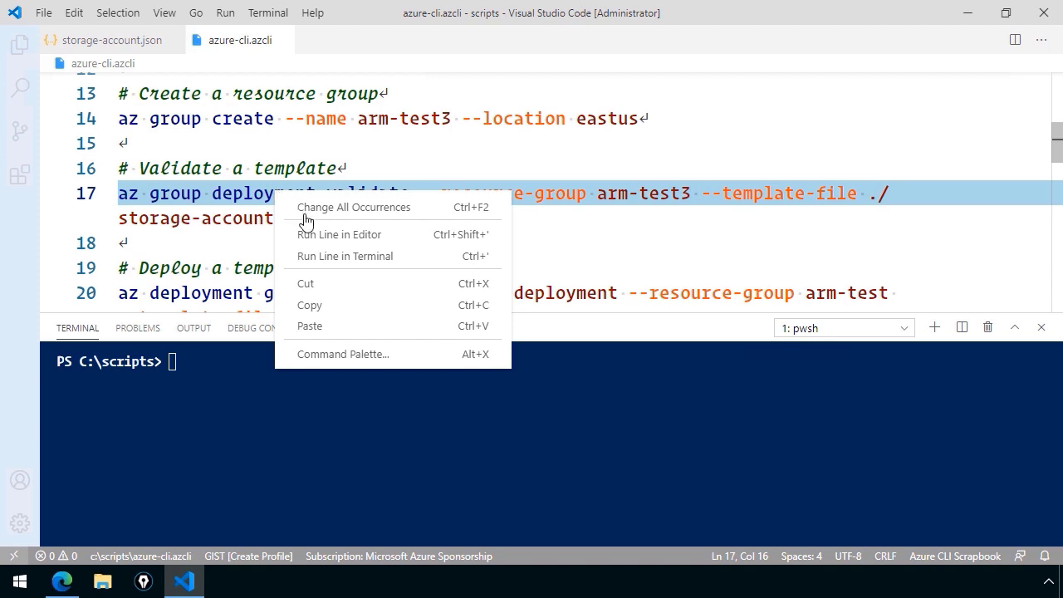
left_click(346, 255)
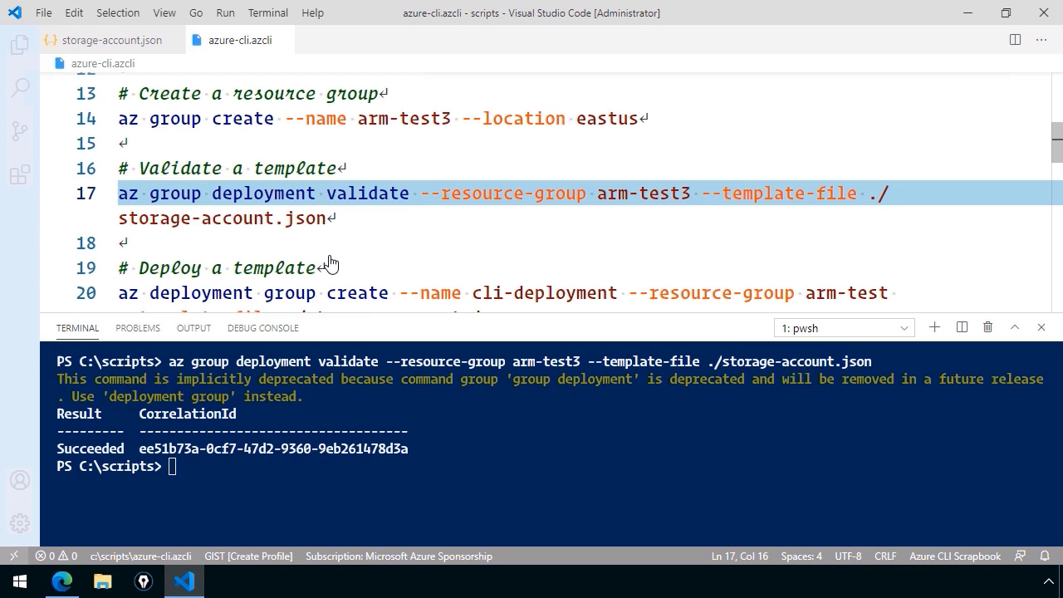
mouse_move(339, 241)
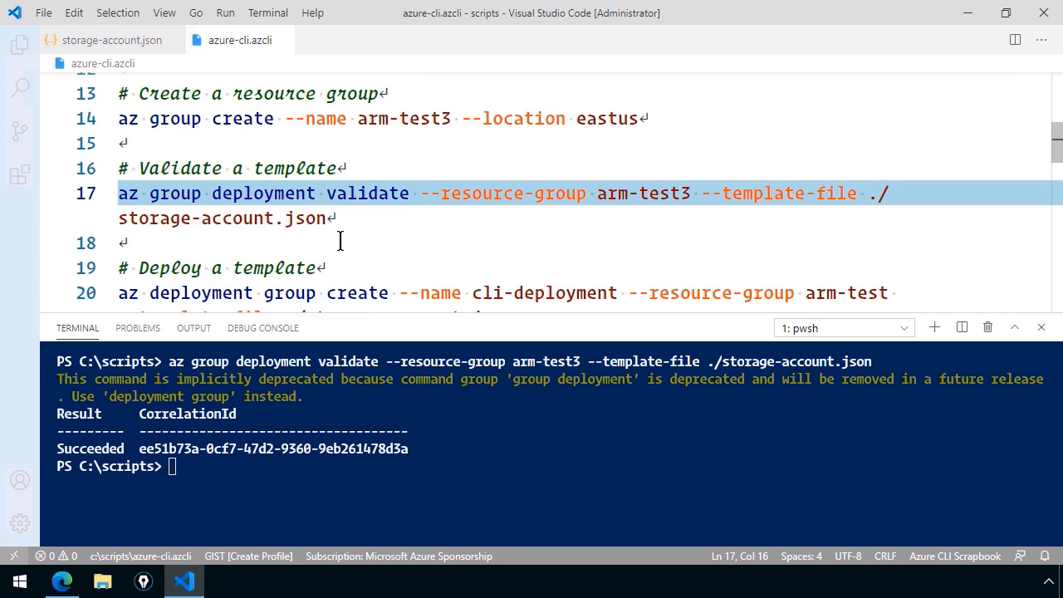
scroll("down", 3)
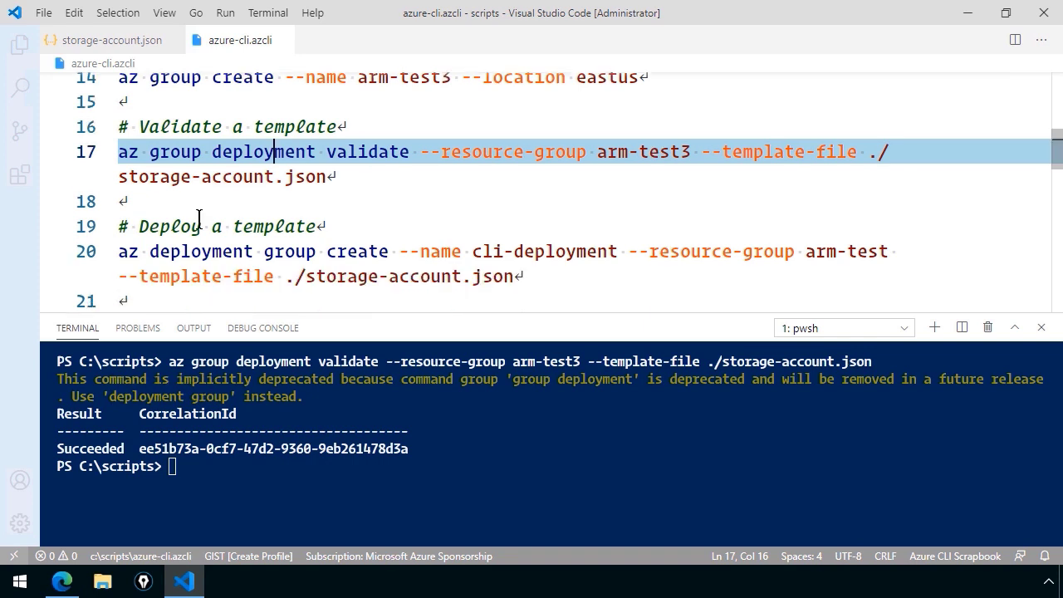
mouse_move(180, 239)
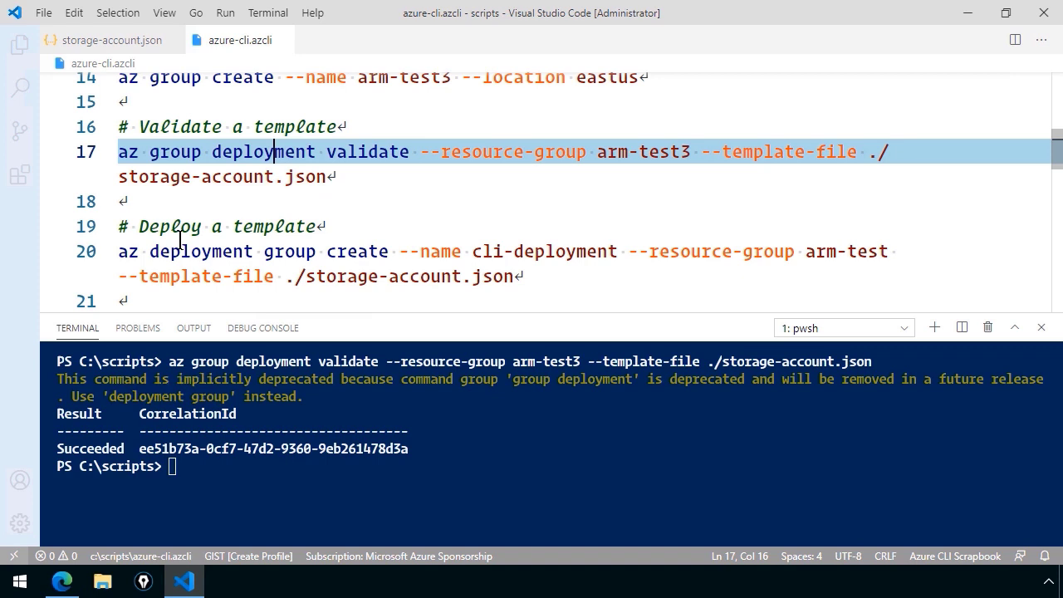
mouse_move(357, 212)
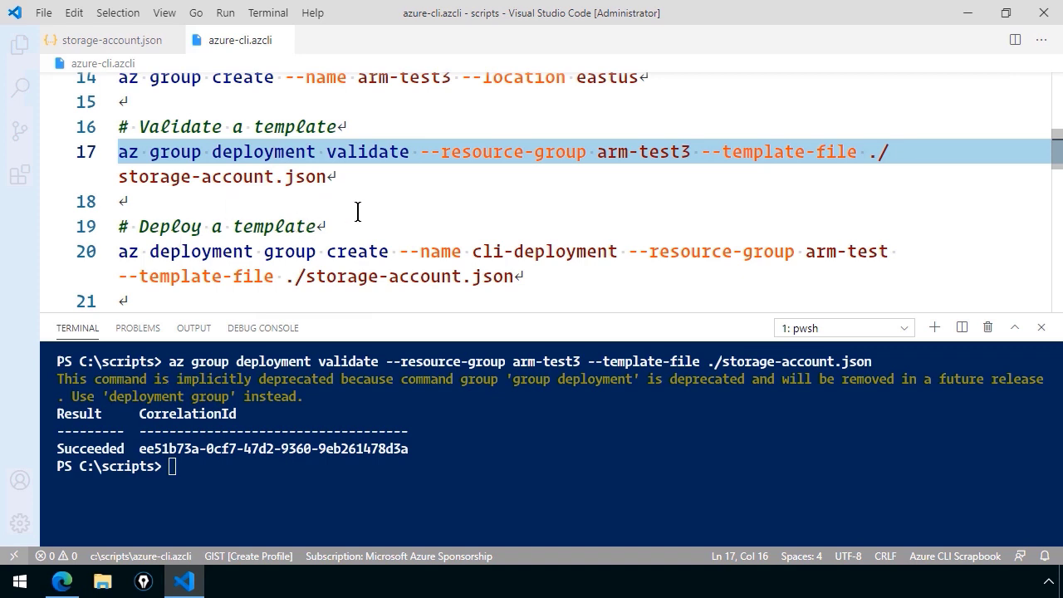
Step: Change the deploy command's --resource-group from arm-test to arm-test3
left_click(432, 251)
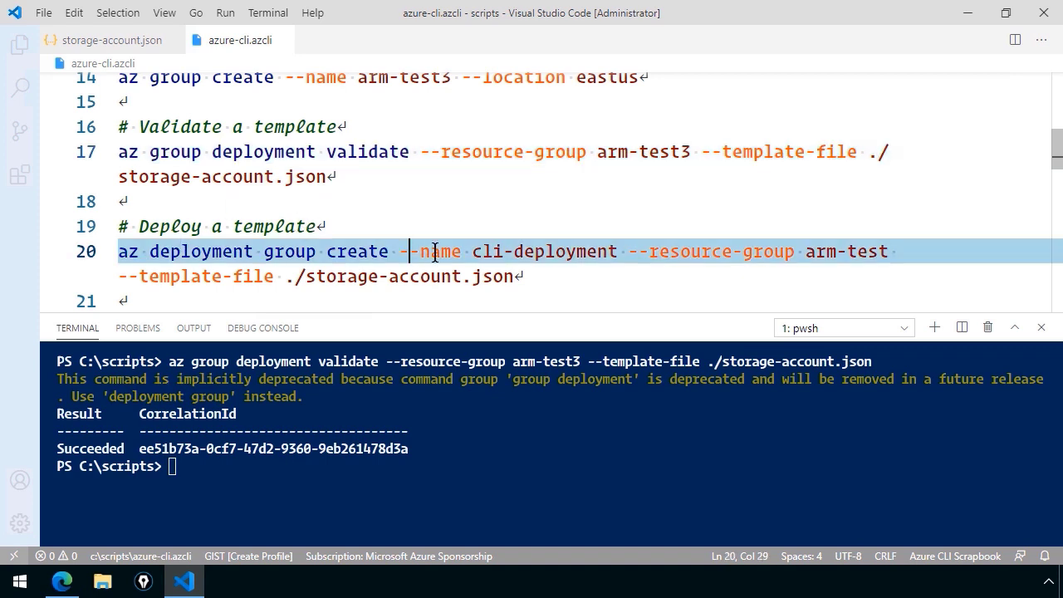
left_click_drag(408, 250, 615, 251)
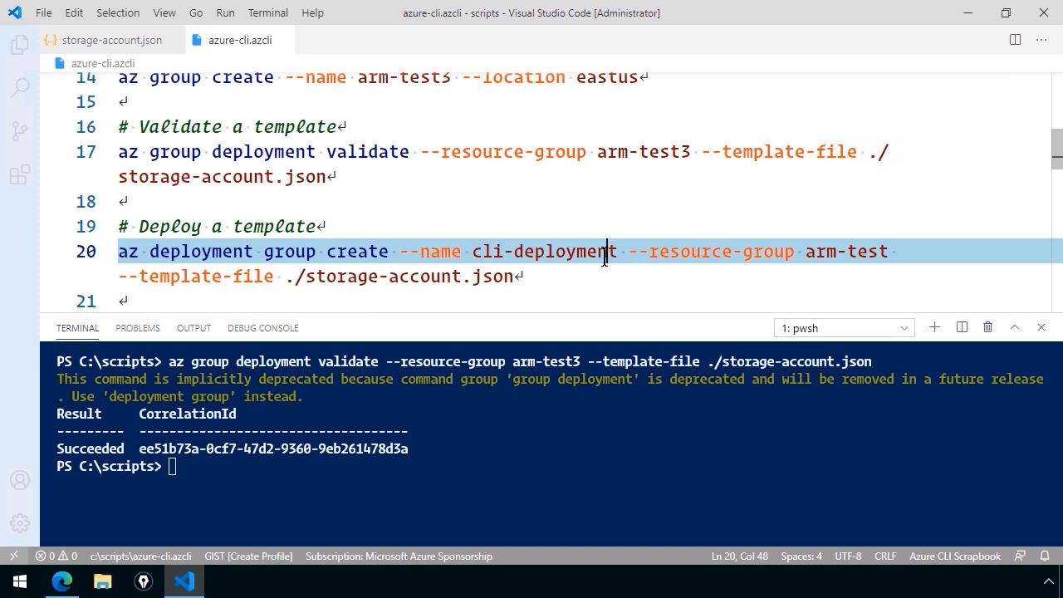
mouse_move(763, 246)
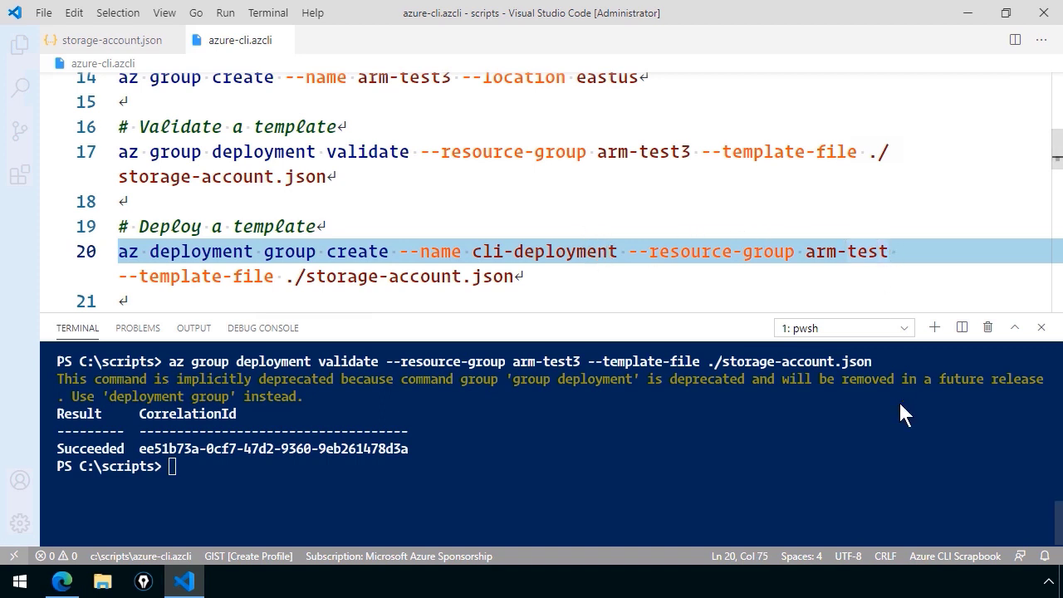
type("3")
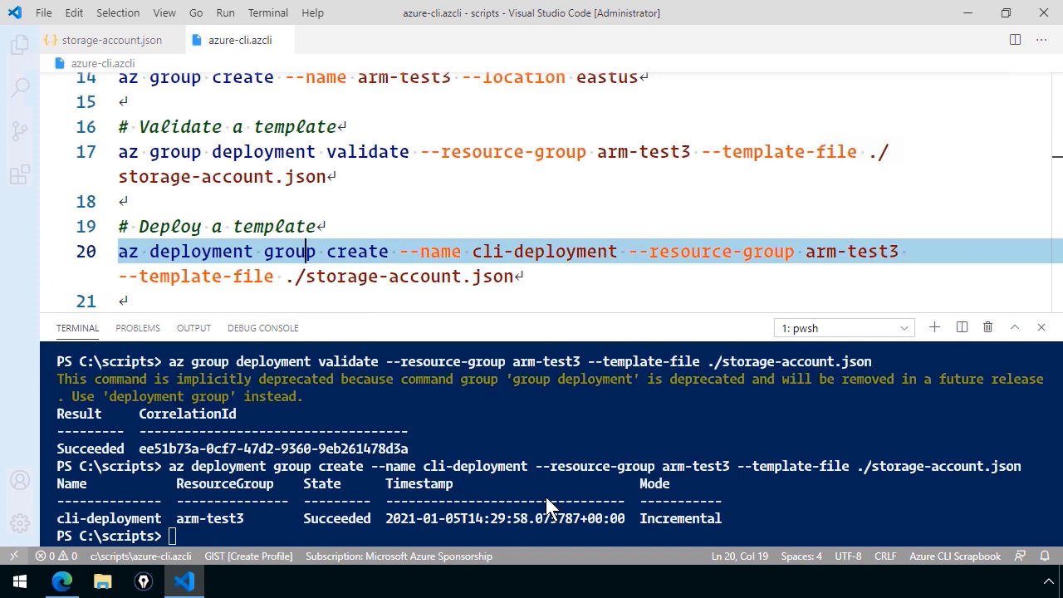
Step: Review the outputs section of storage-account.json, then return to azure-cli.azcli
left_click(113, 40)
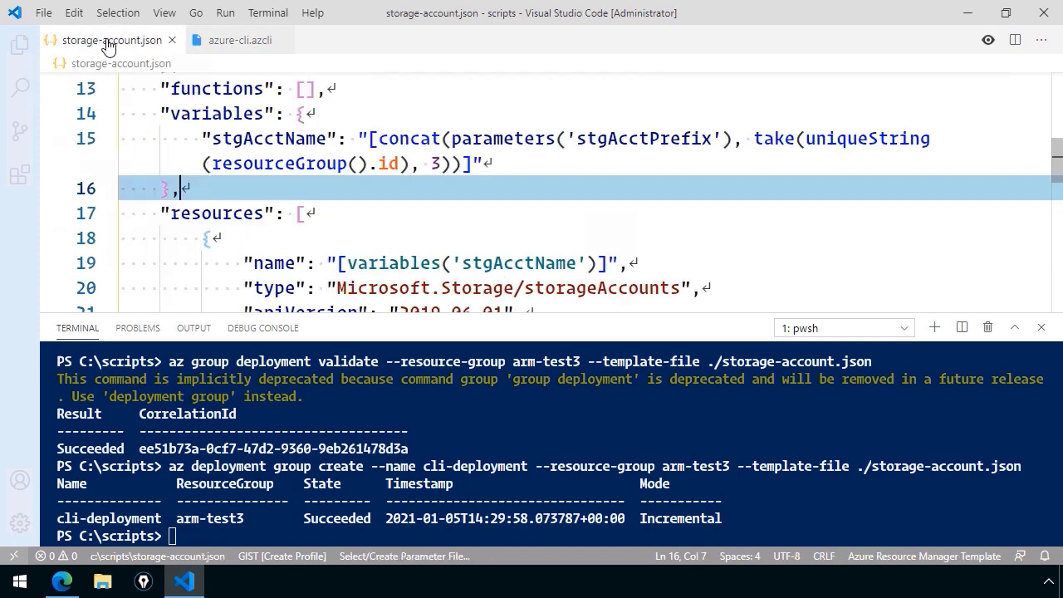
scroll("down", 3)
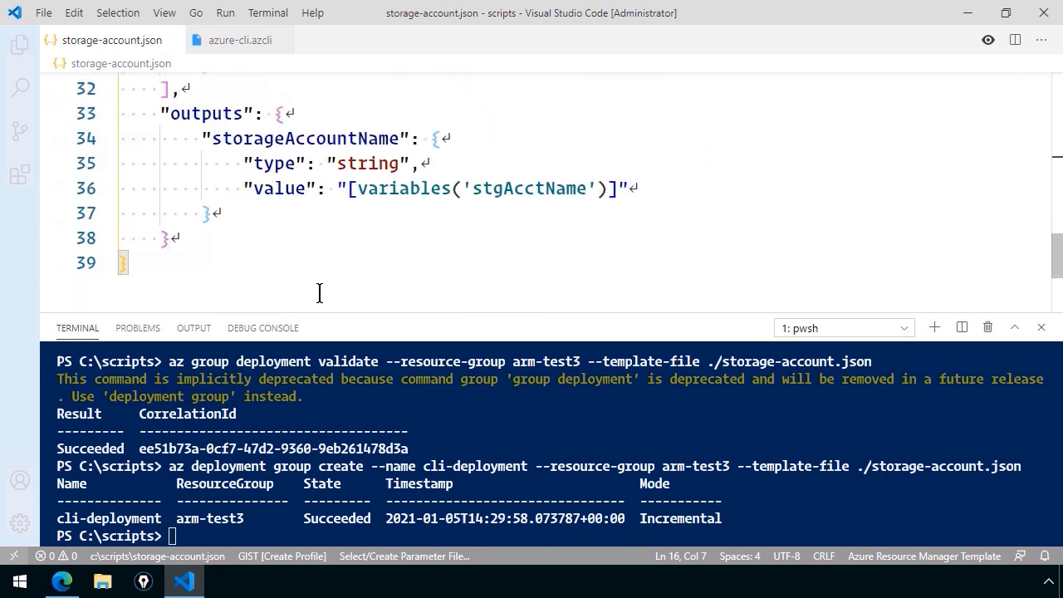
mouse_move(239, 40)
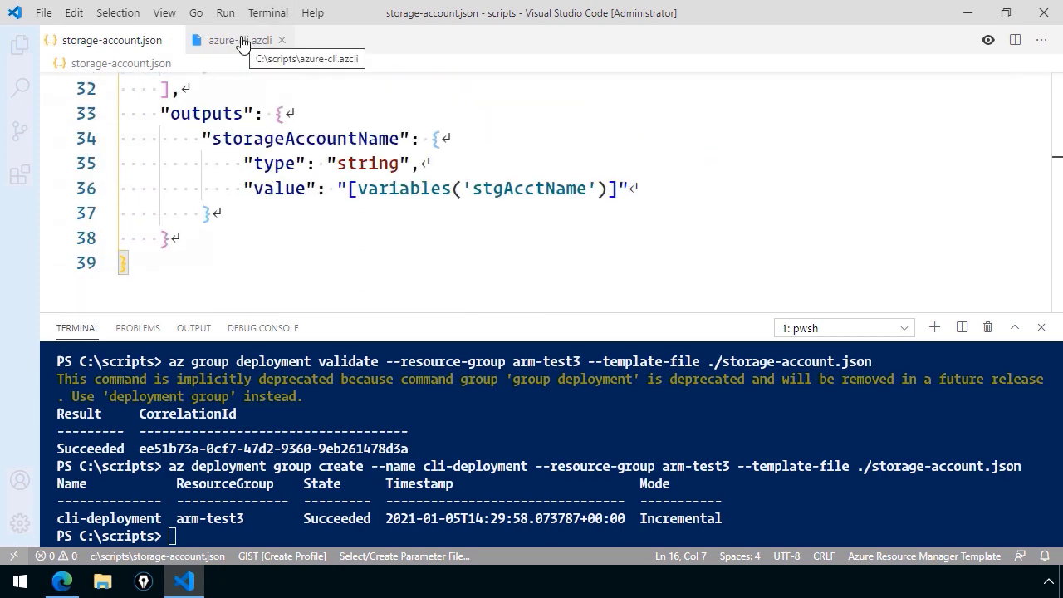
left_click(239, 40)
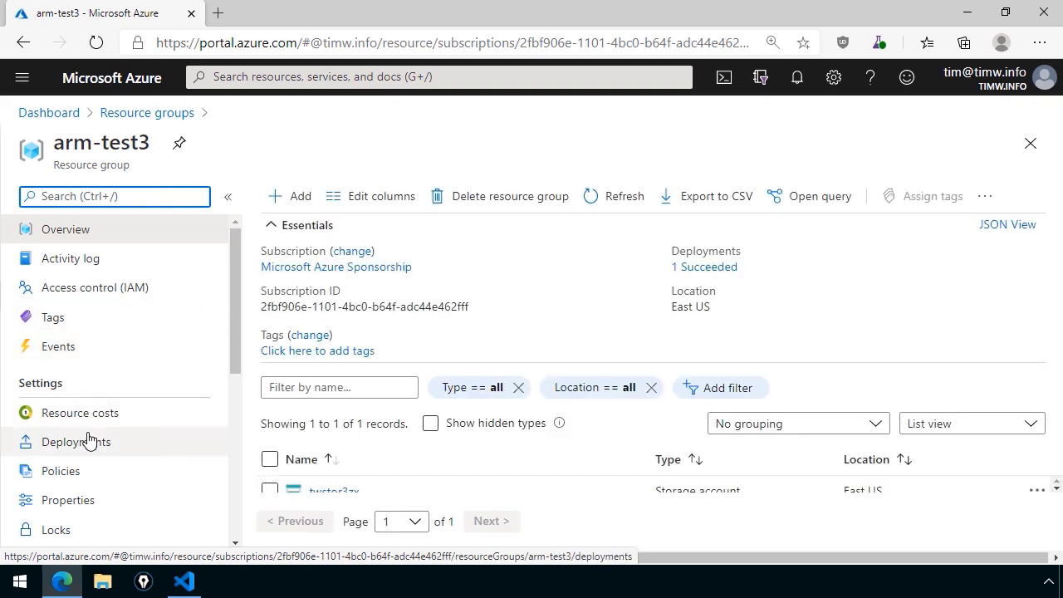
Step: Show arm-test3's Deployments page, confirming cli-deployment succeeded, then start a portal search
left_click(76, 441)
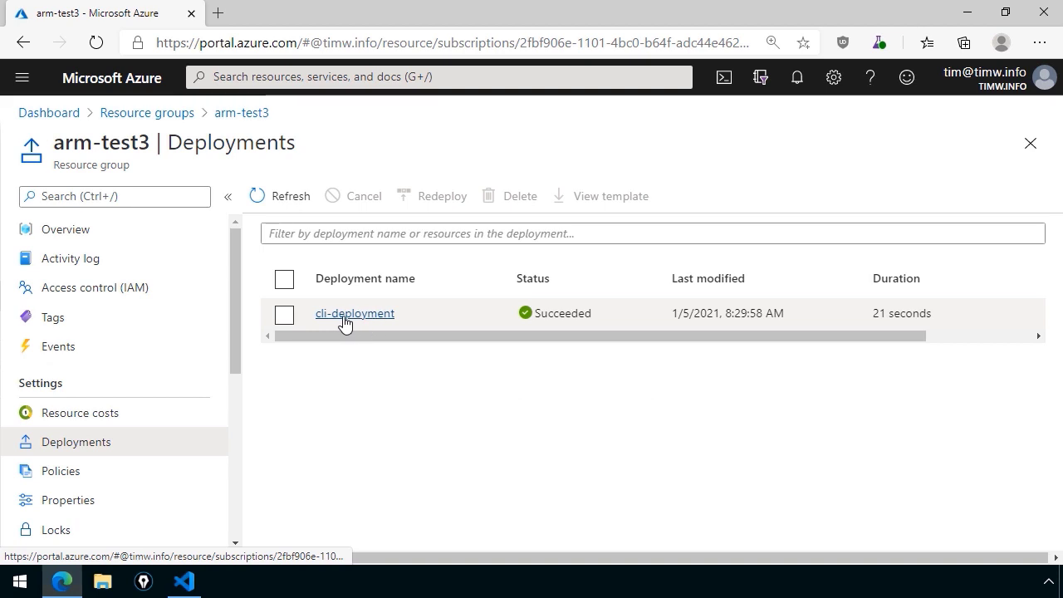
left_click(438, 76)
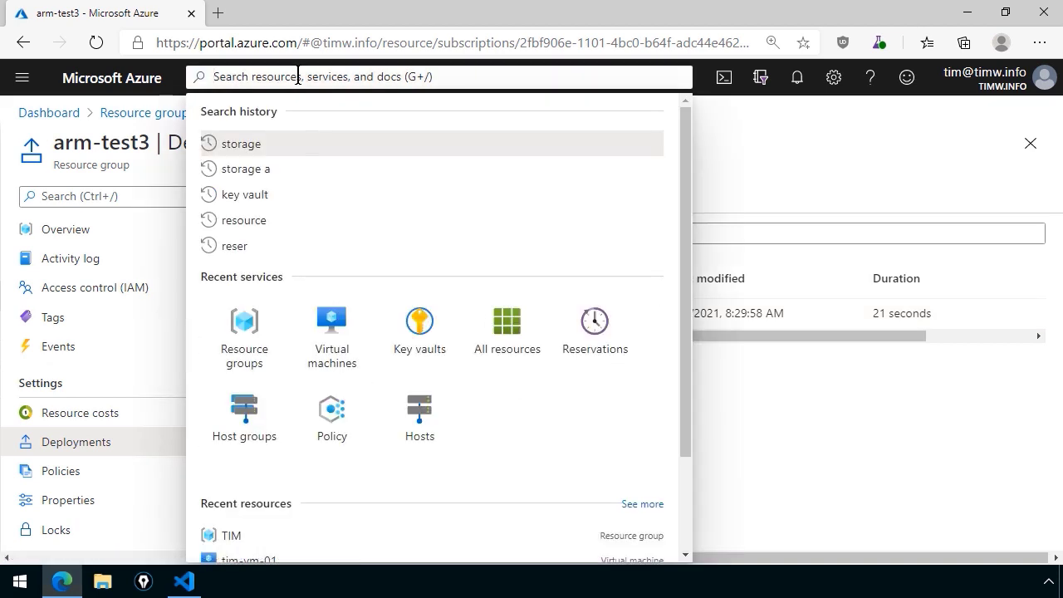
Step: Choose 'storage' from search history to list Storage accounts including twstor3zx in arm-test3
left_click(241, 143)
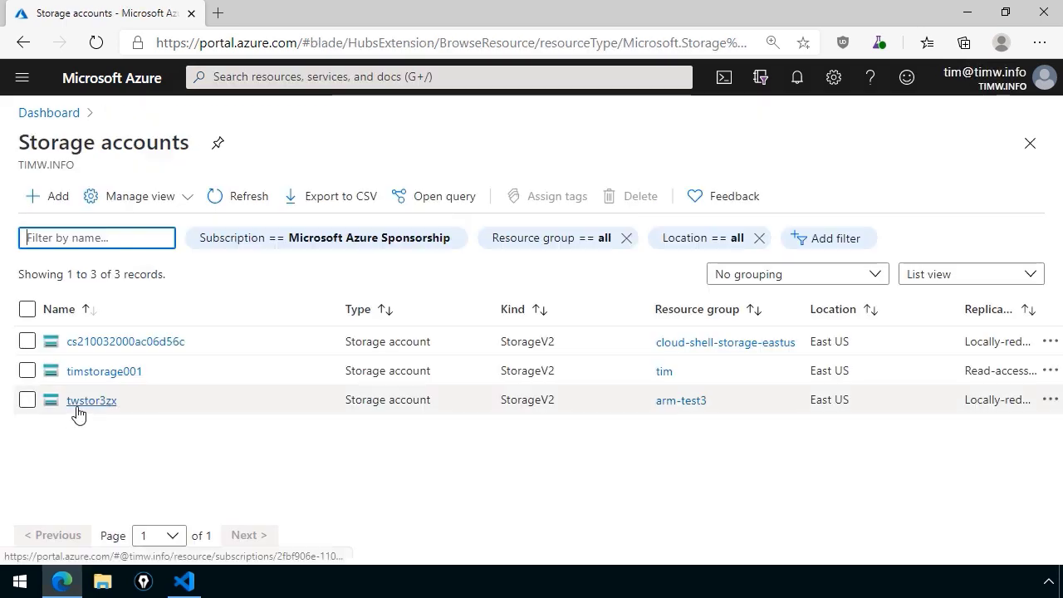
mouse_move(113, 412)
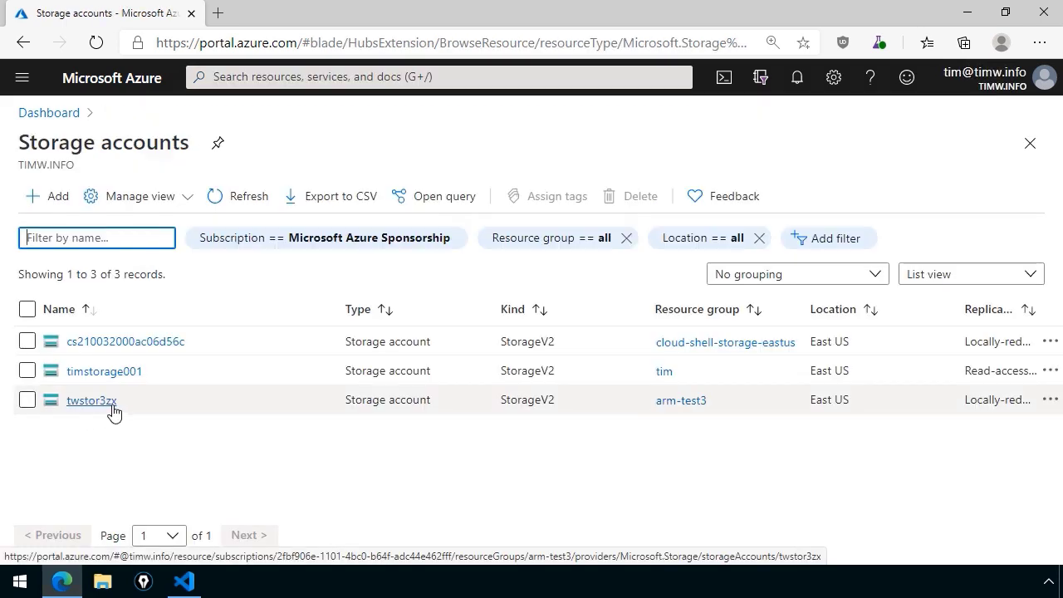
mouse_move(108, 413)
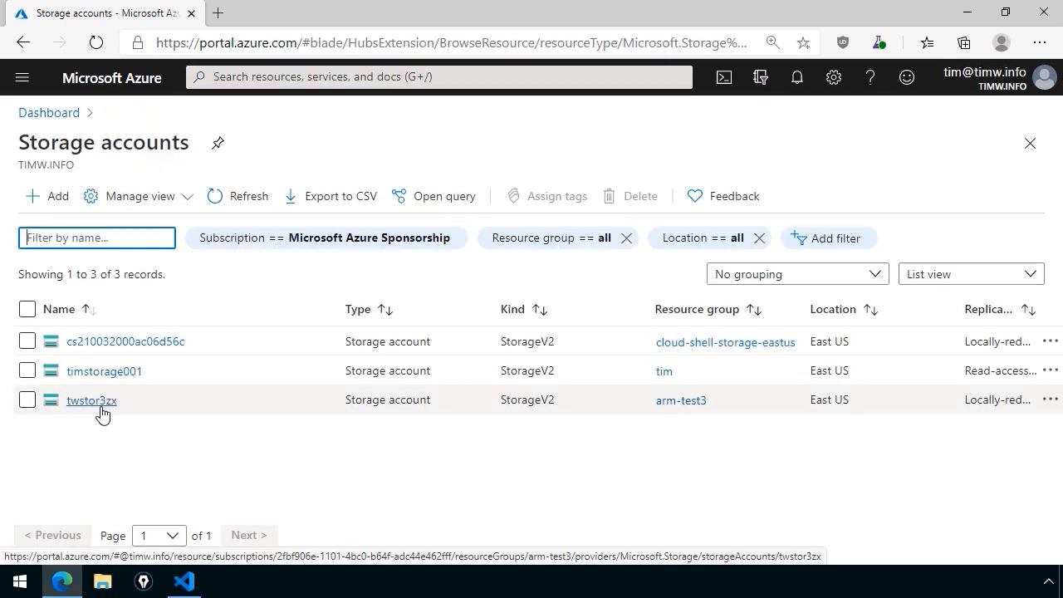